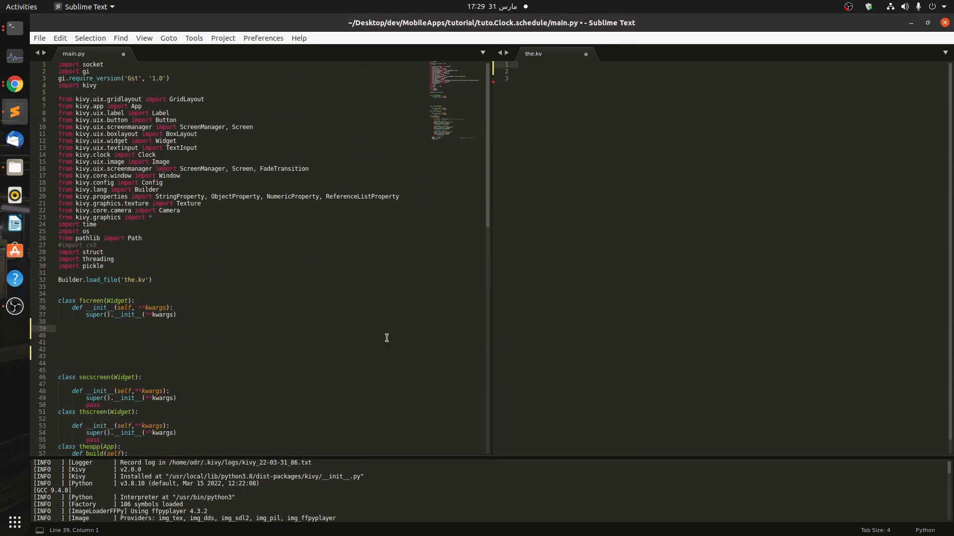
Step: Scroll through main.py to review the imports and screen classes
scroll(down, 3)
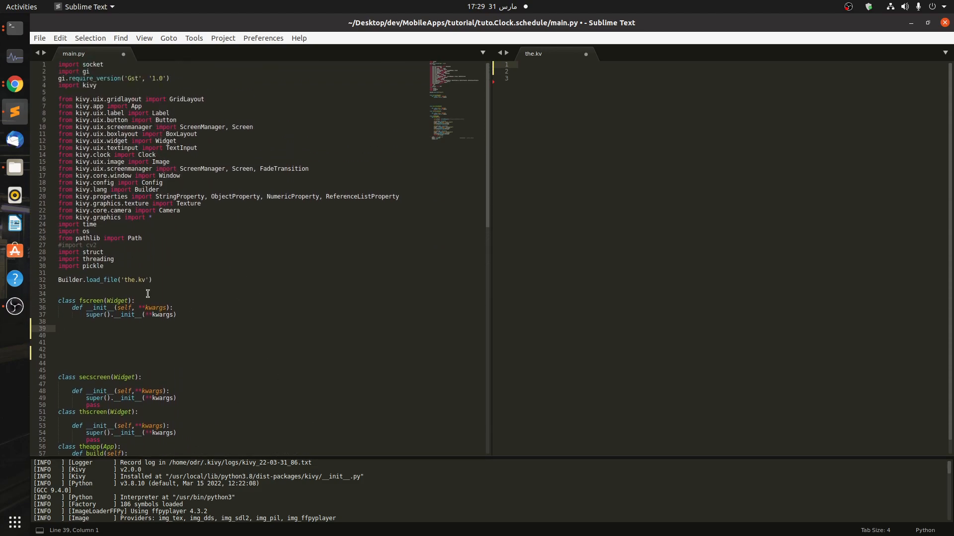
scroll(down, 3)
text(<>)
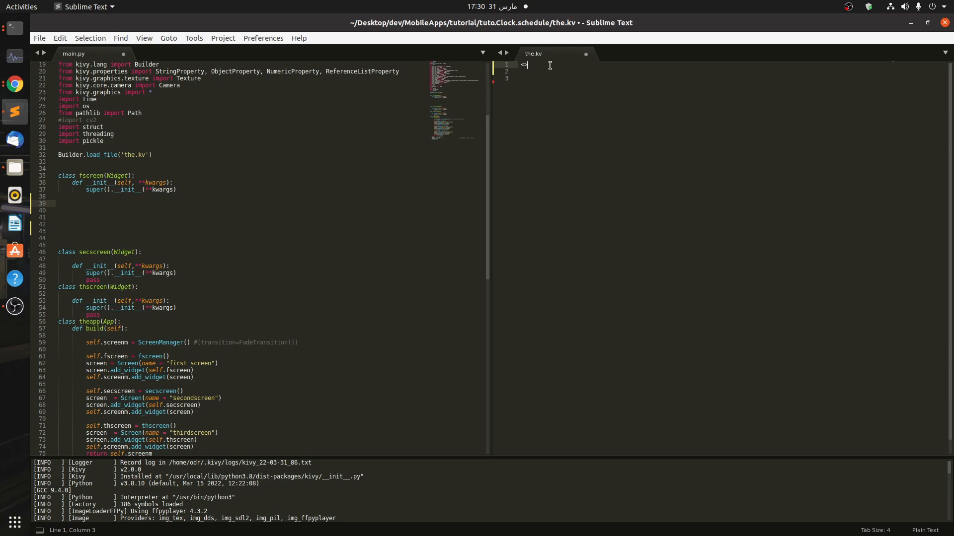
Step: Start an <fscreen> rule in the.kv with a Label whose text is 'something'
key(BackSpace)
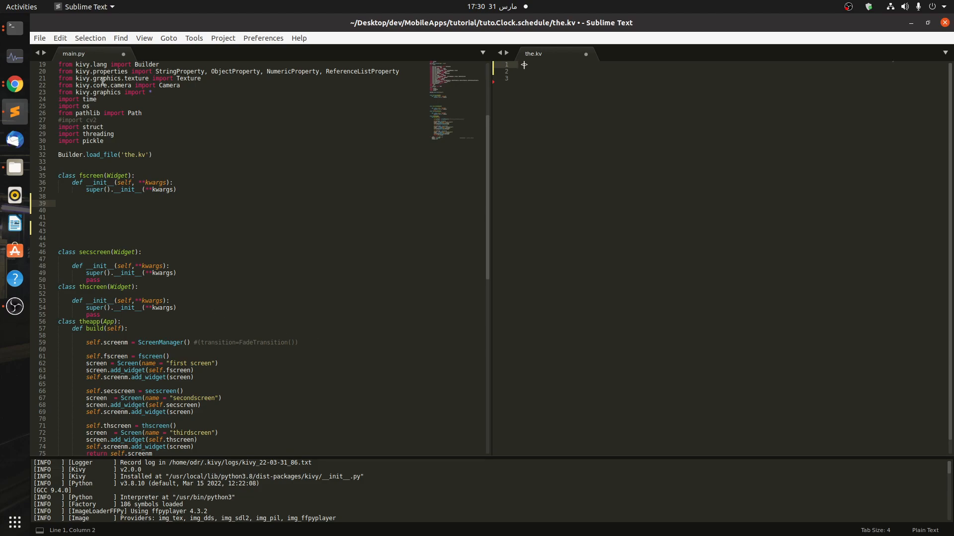
text(<fs)
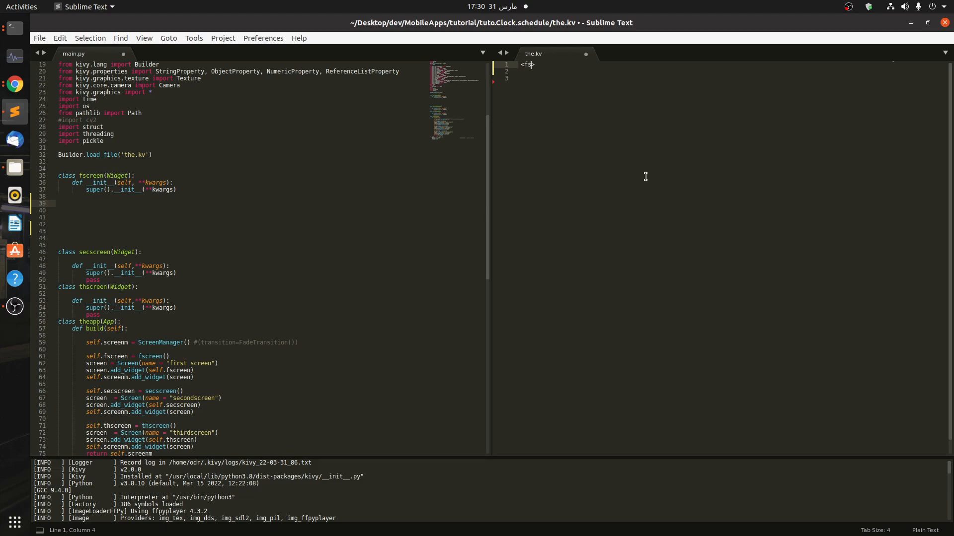
text(creen>)
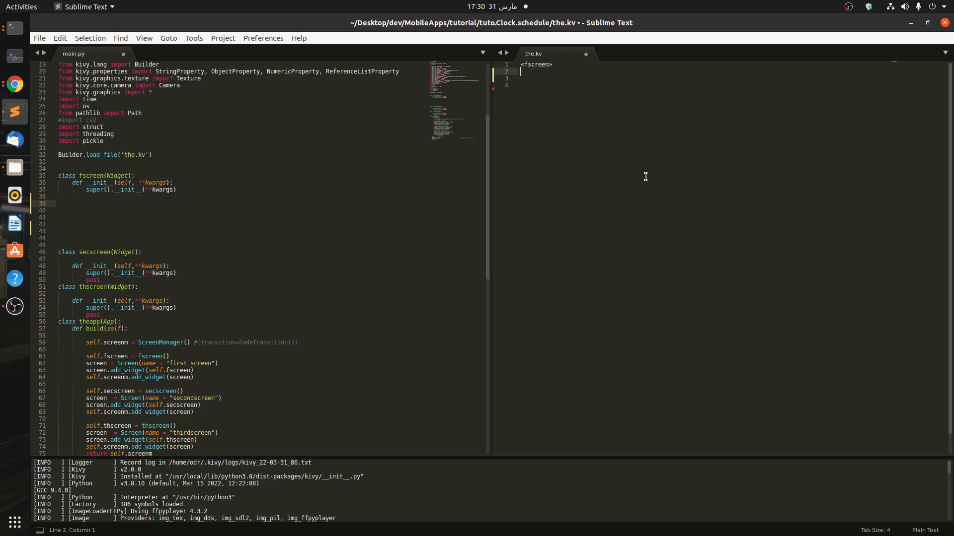
text(Label:)
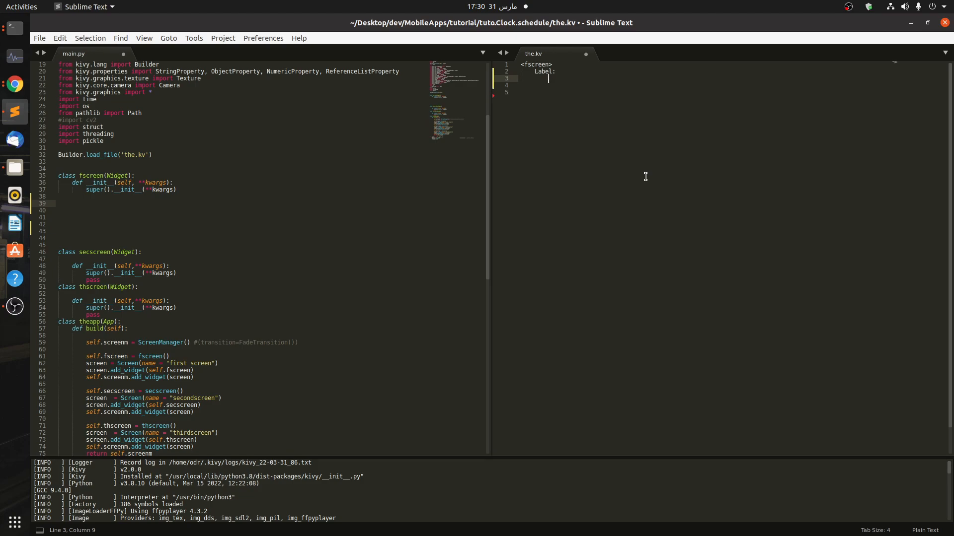
text(text:)
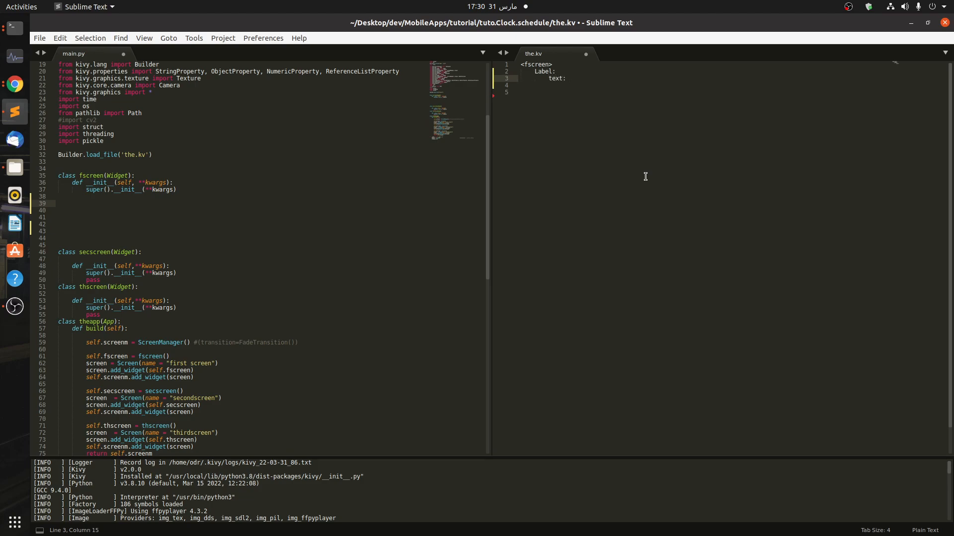
text('somethin')
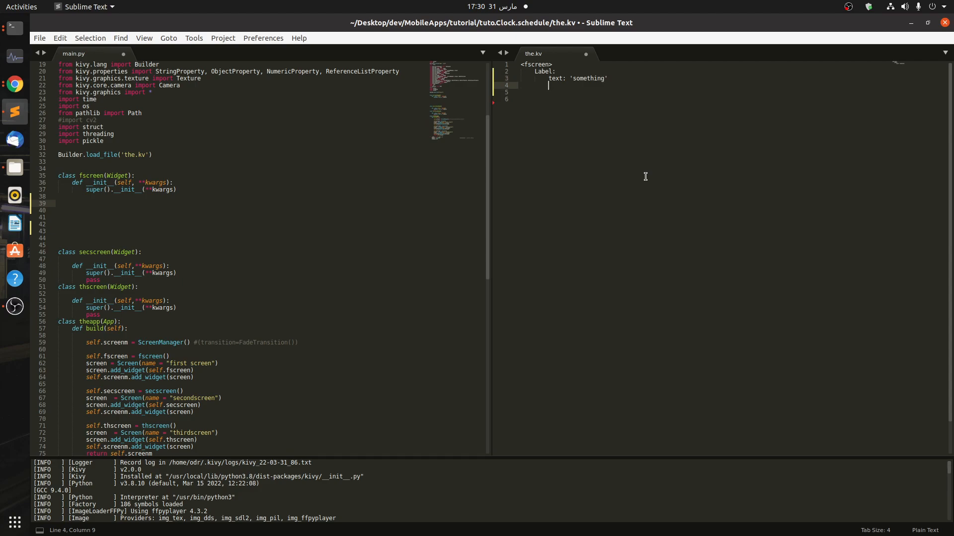
Step: Give the label font_size root.height*0.023
text(font)
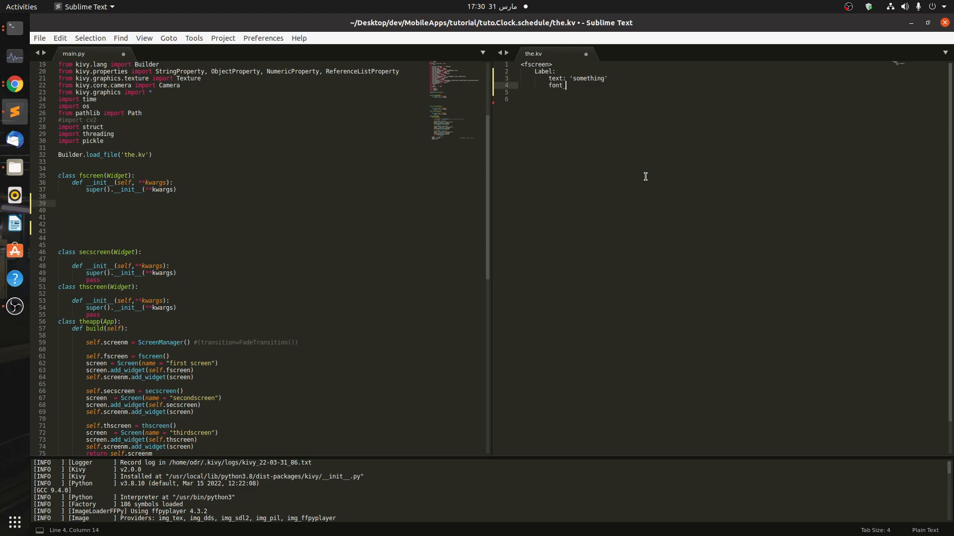
text(_size:)
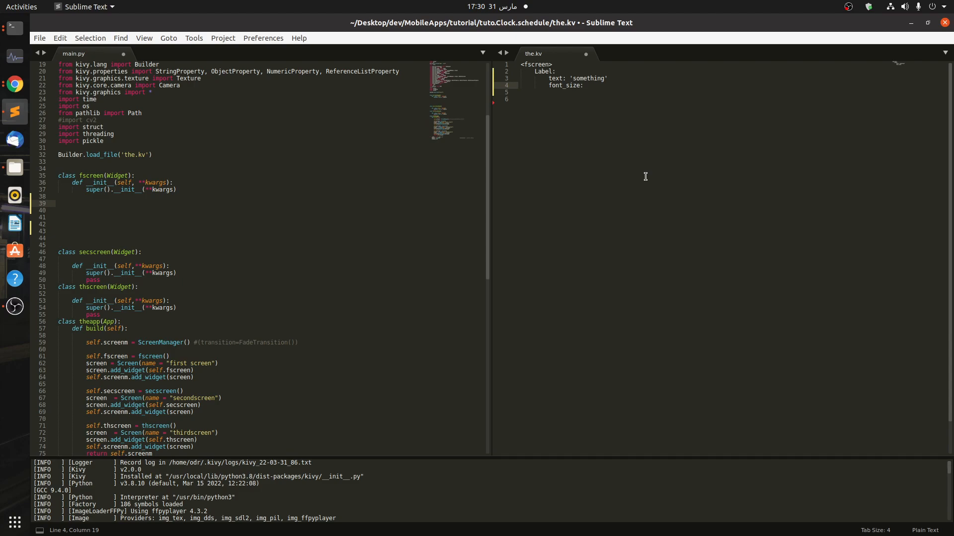
text(root.hei)
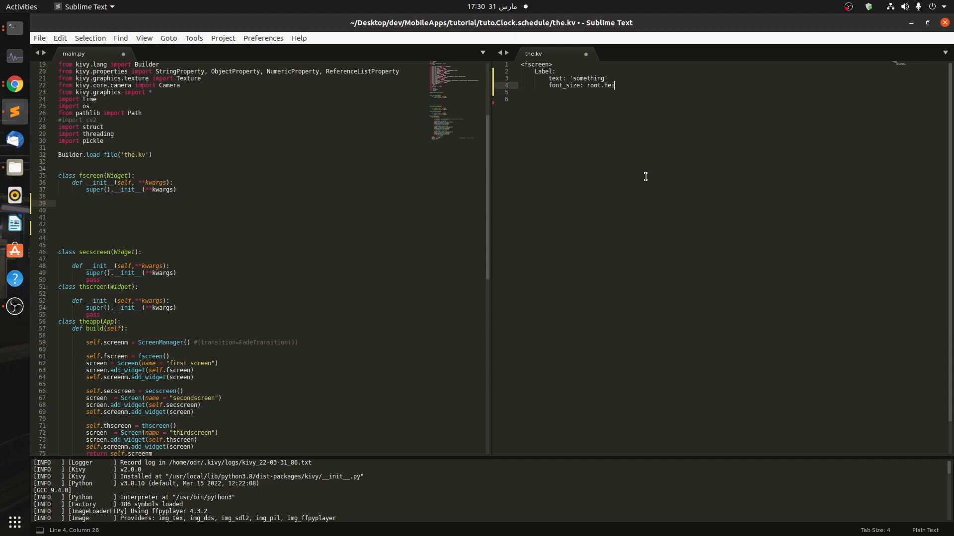
text(ght*0.0)
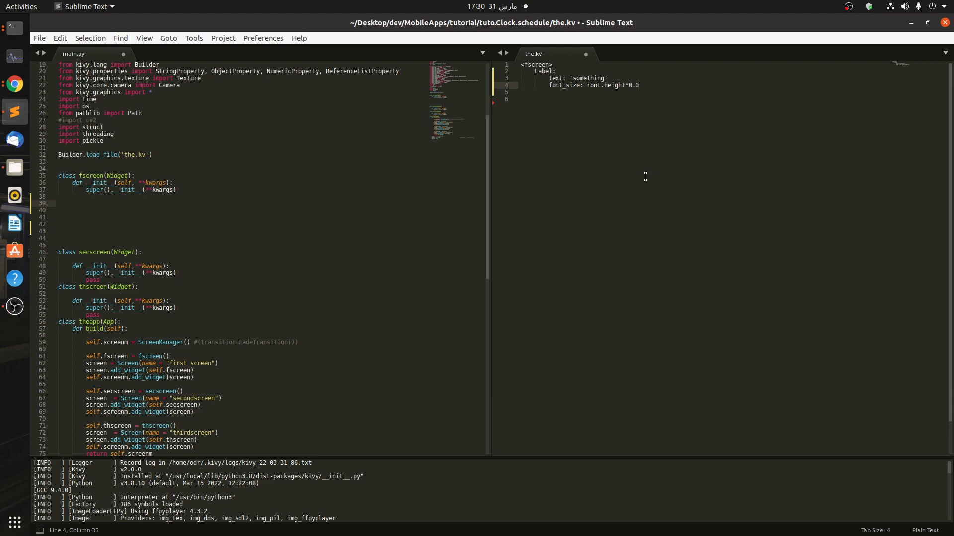
text(23)
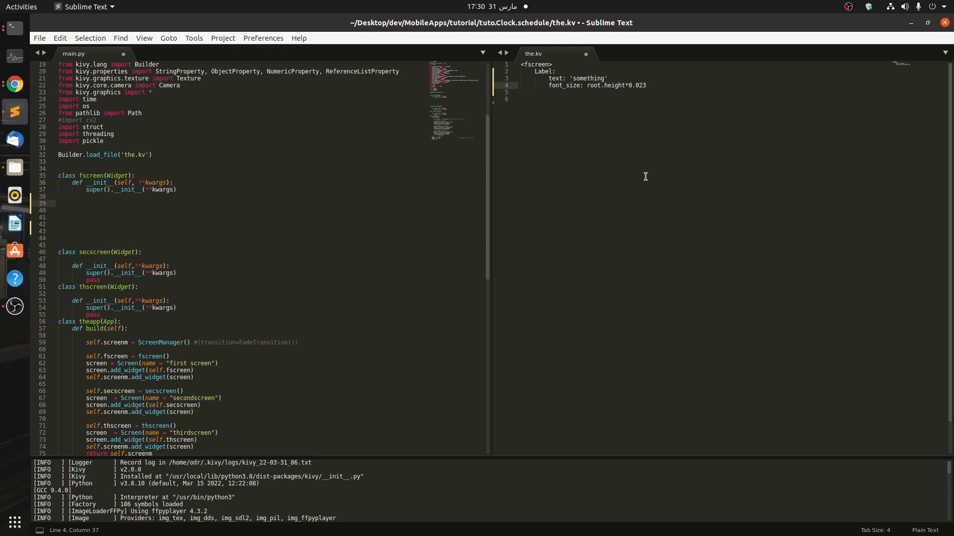
Step: Set the label size to root.width, root.height*0.1
text(size: roo)
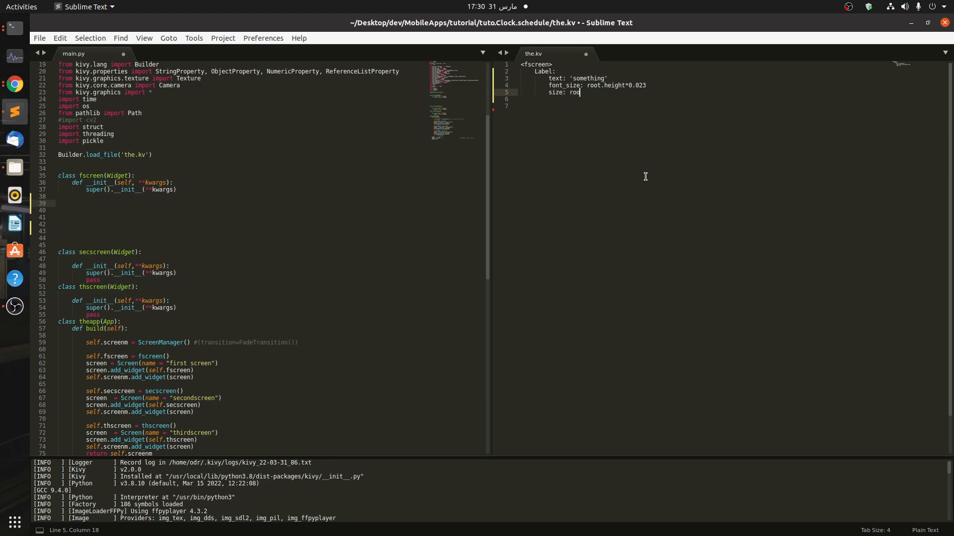
text(.twidth)
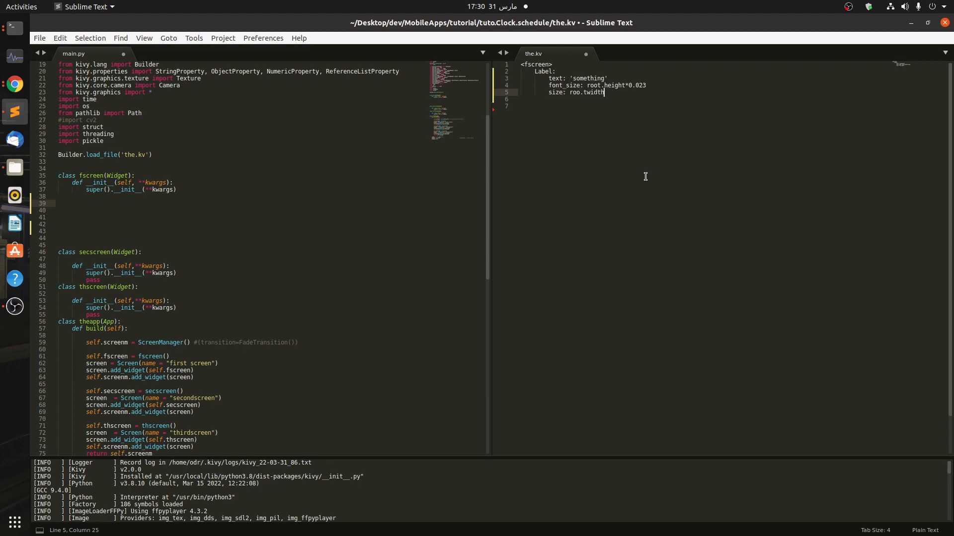
key(BackSpace)
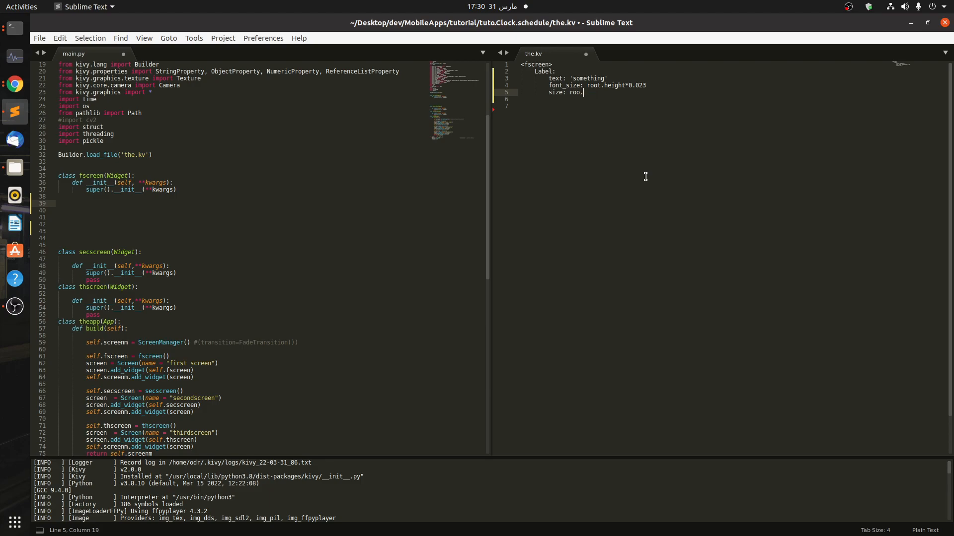
text(width*0.2)
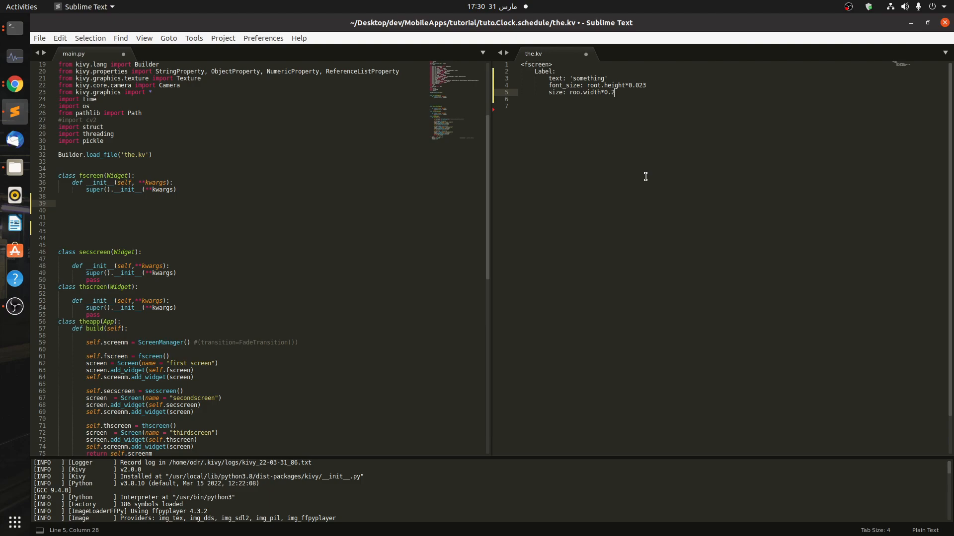
text(, root.height*)
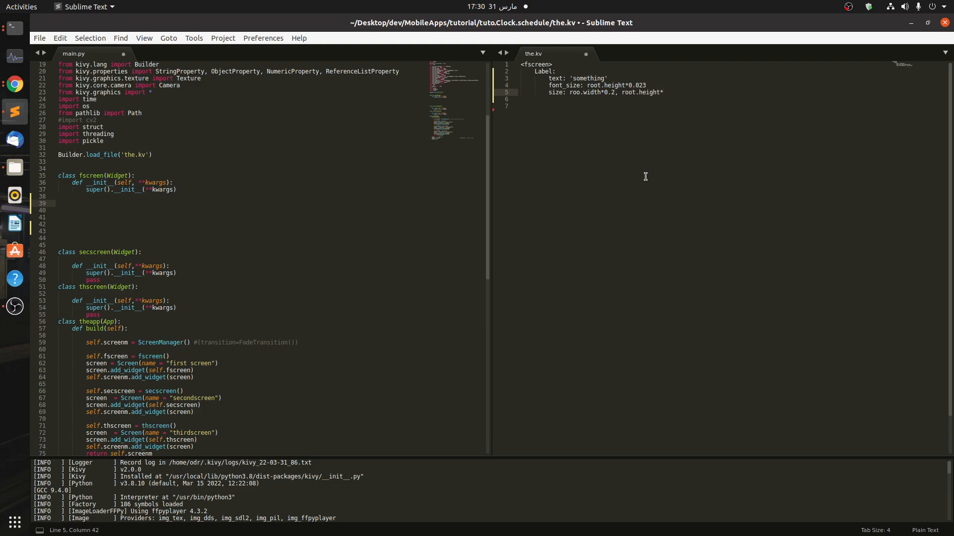
text(0.1)
click(728, 99)
text(pos:)
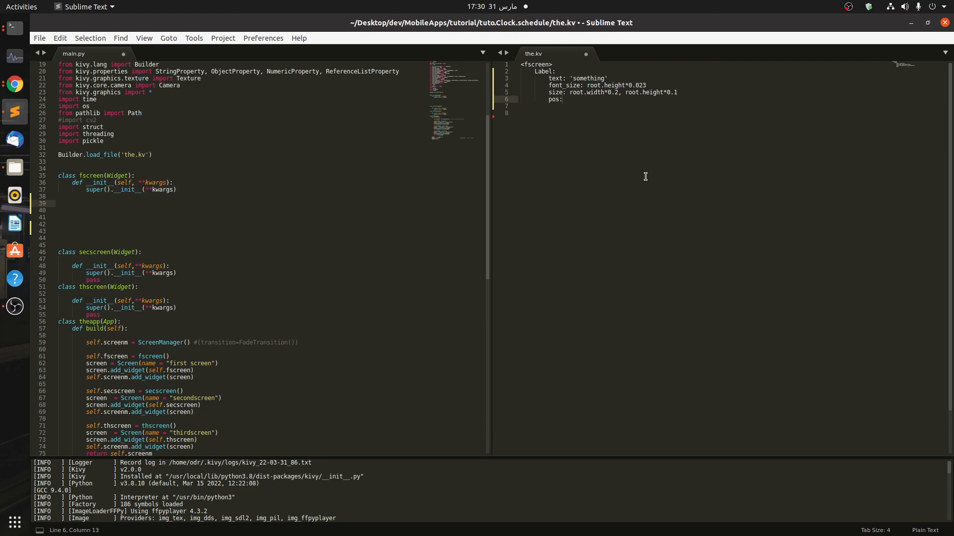
Step: Position the label at root.width*0.4 and a fraction of root.height
text(r)
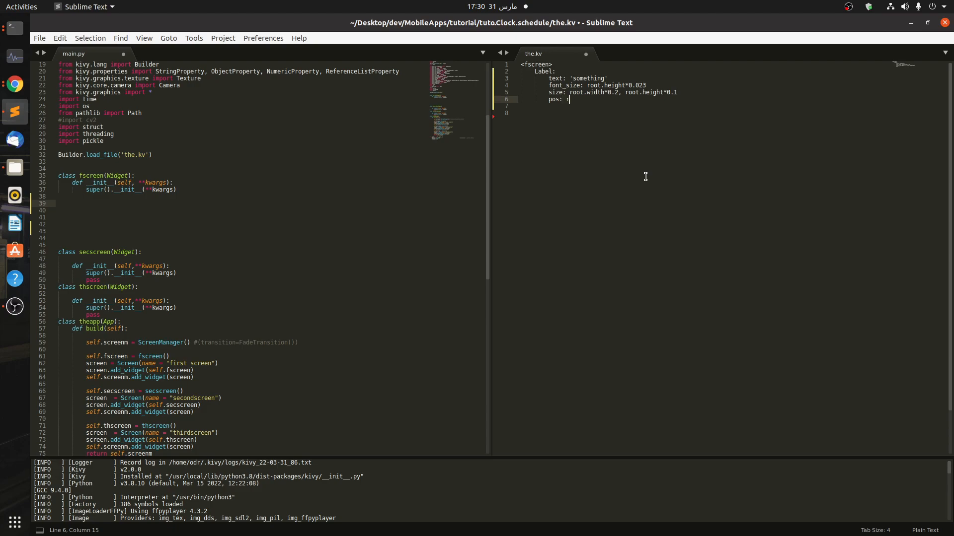
text(oot.widht)
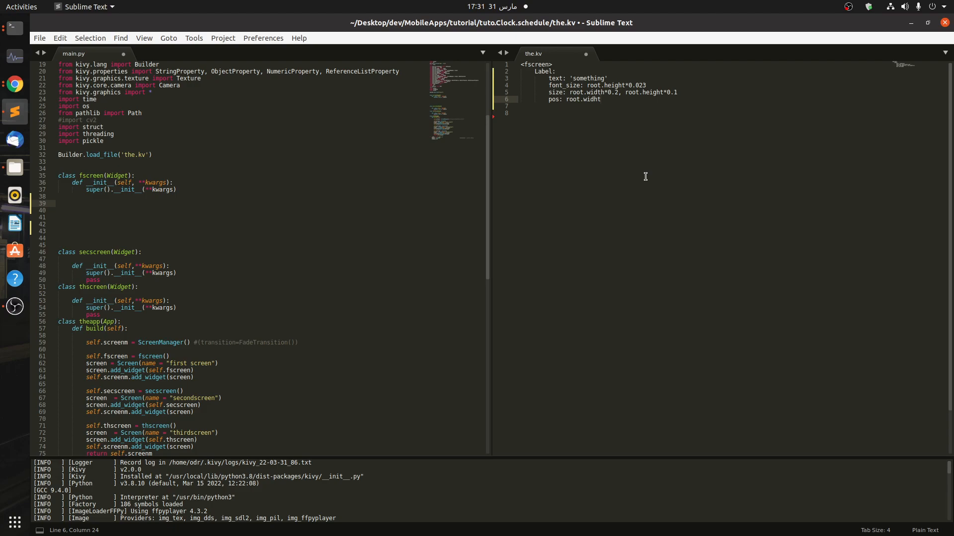
text(*)
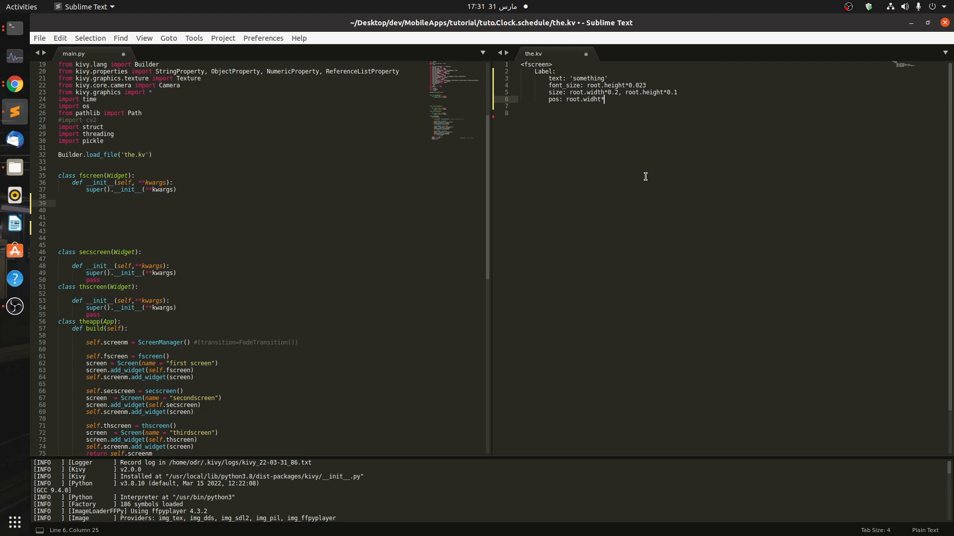
text(0)
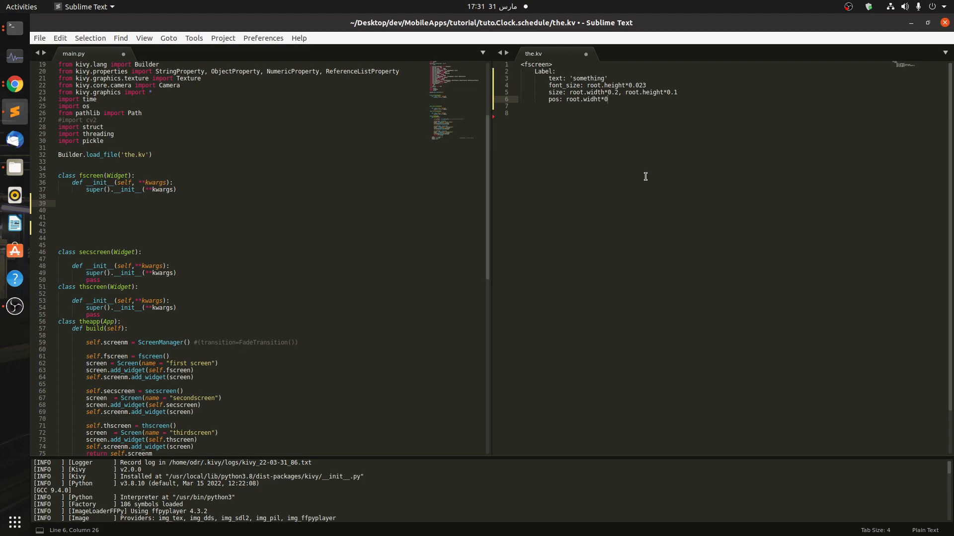
text(4,)
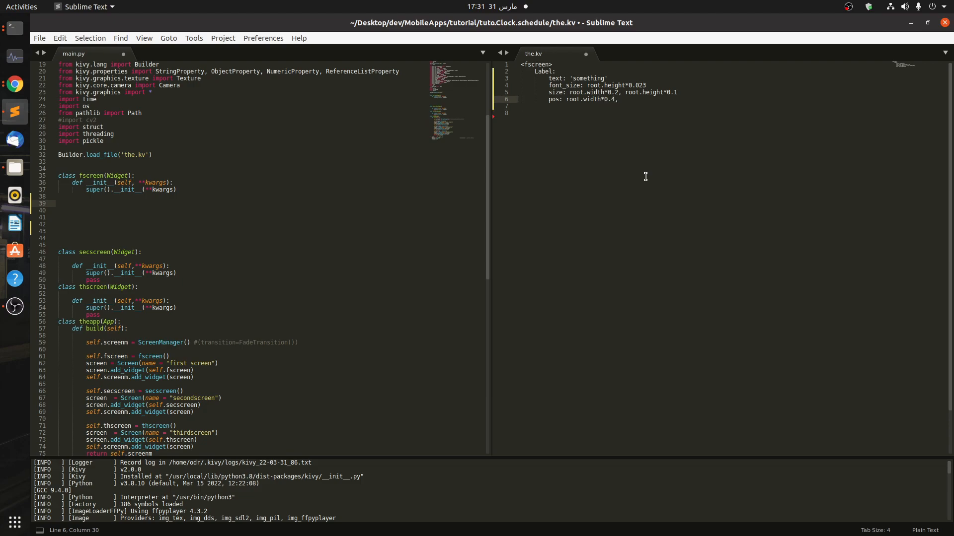
text(root.height*0.45)
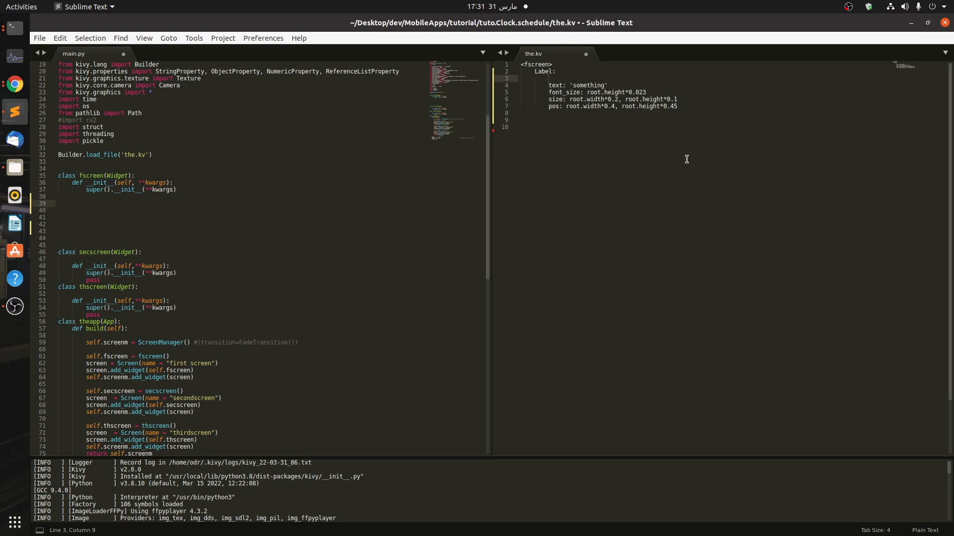
Step: Make the label color white (1,1,...), run the app to preview 'something' and close it
text(color:)
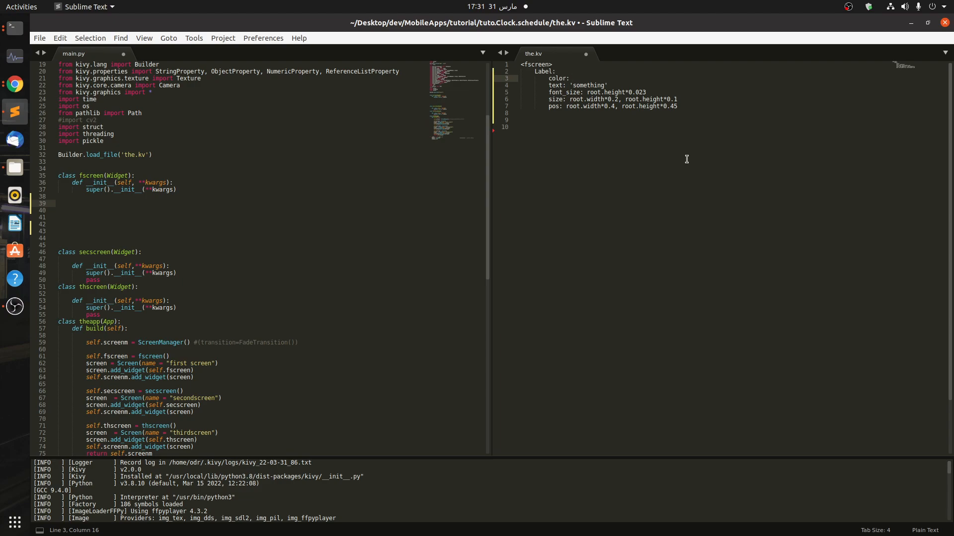
text(1,1, 1, 1)
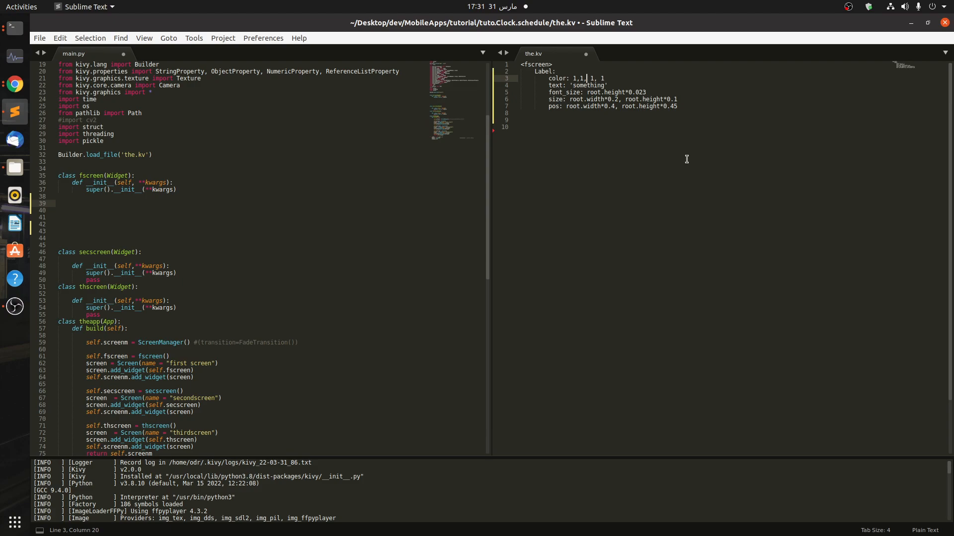
key(ctrl+s)
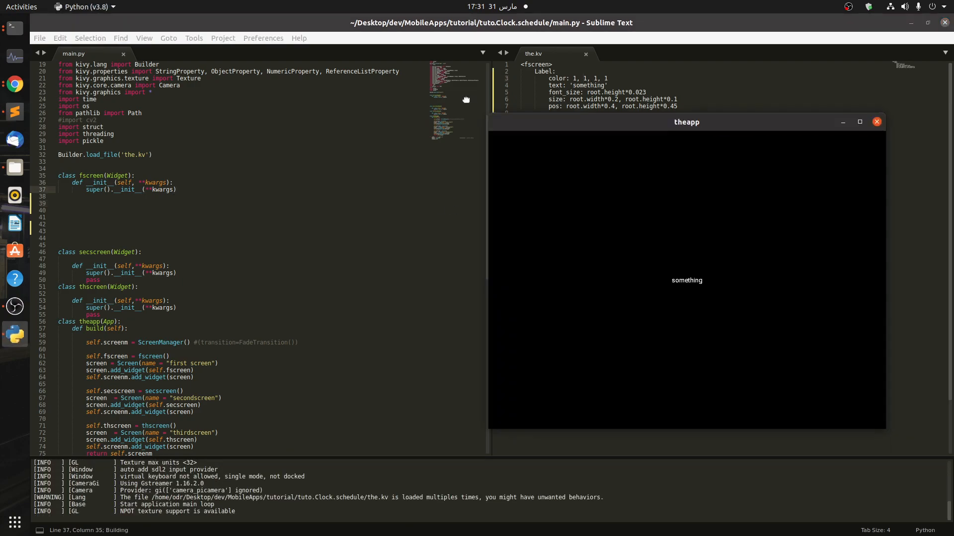
click(876, 122)
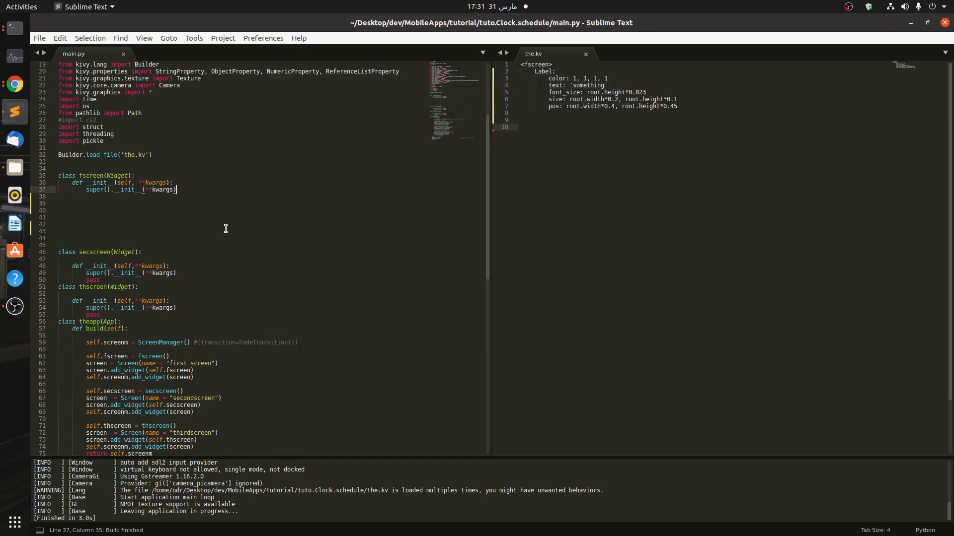
click(89, 231)
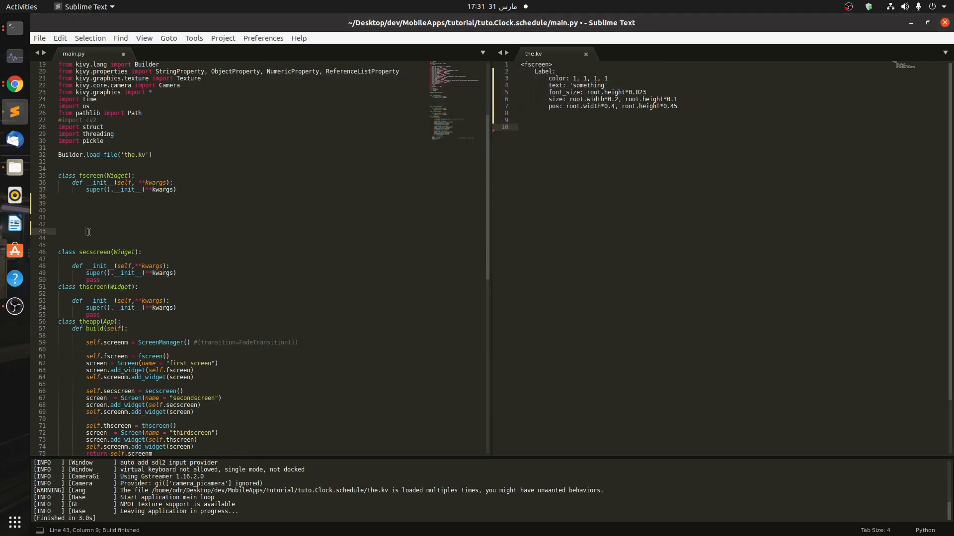
Step: Add an update_label(self, *args) method that prints 'hello'
text(def)
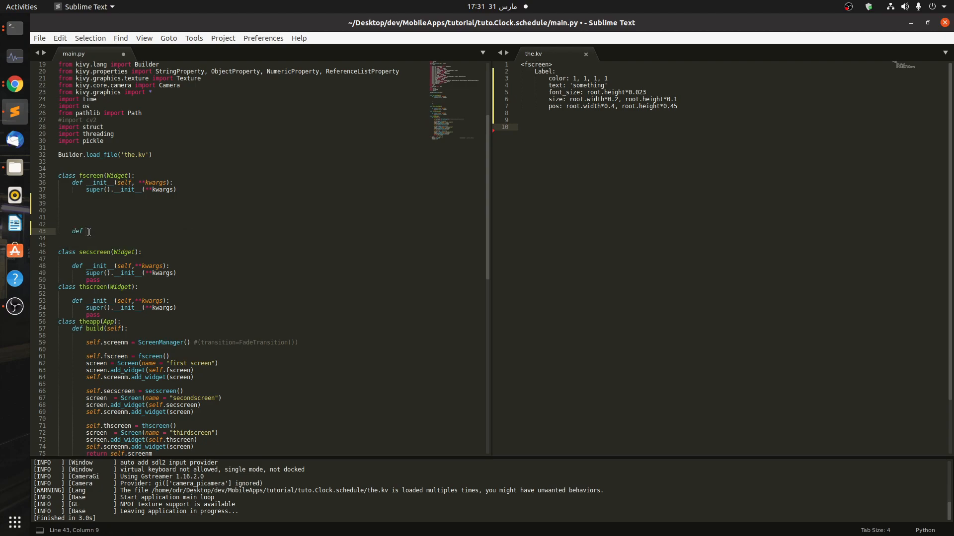
text(update)
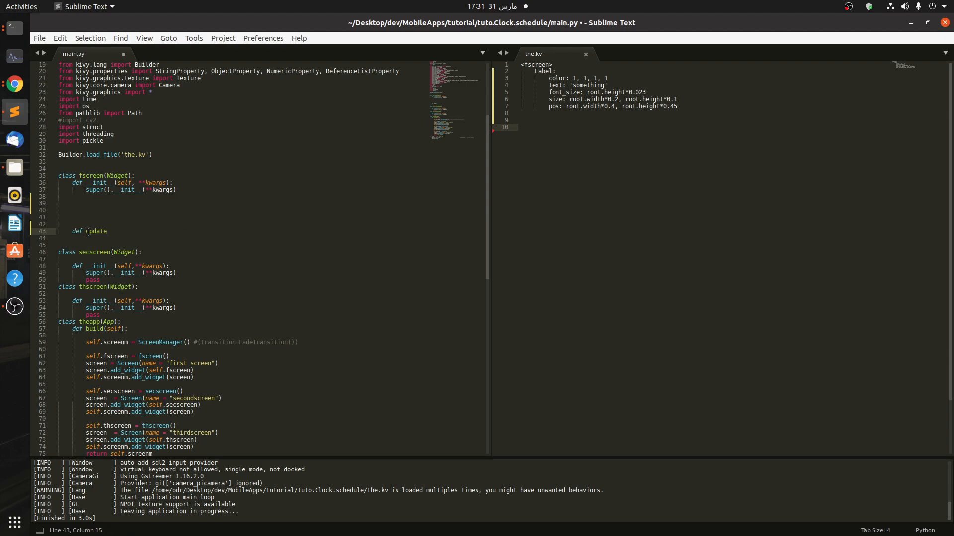
text(_label)
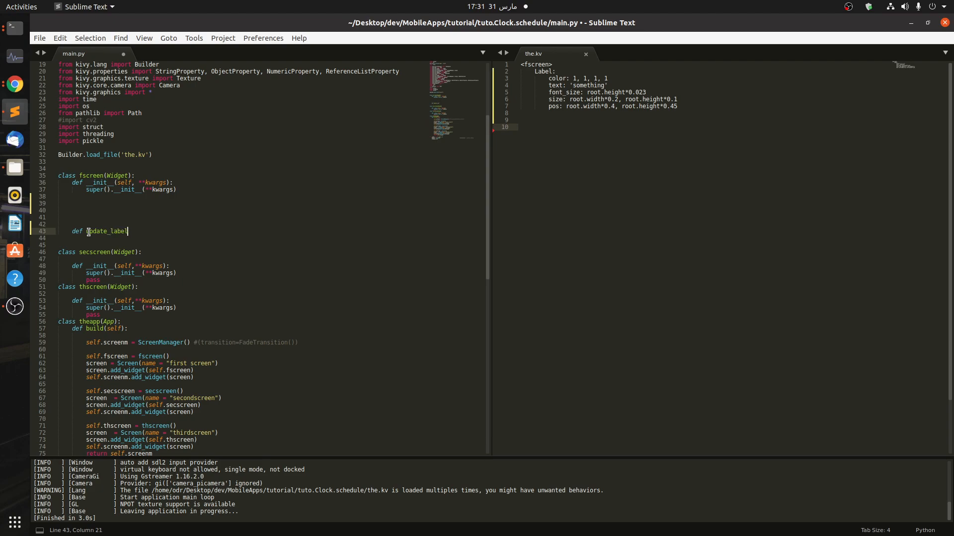
text((self))
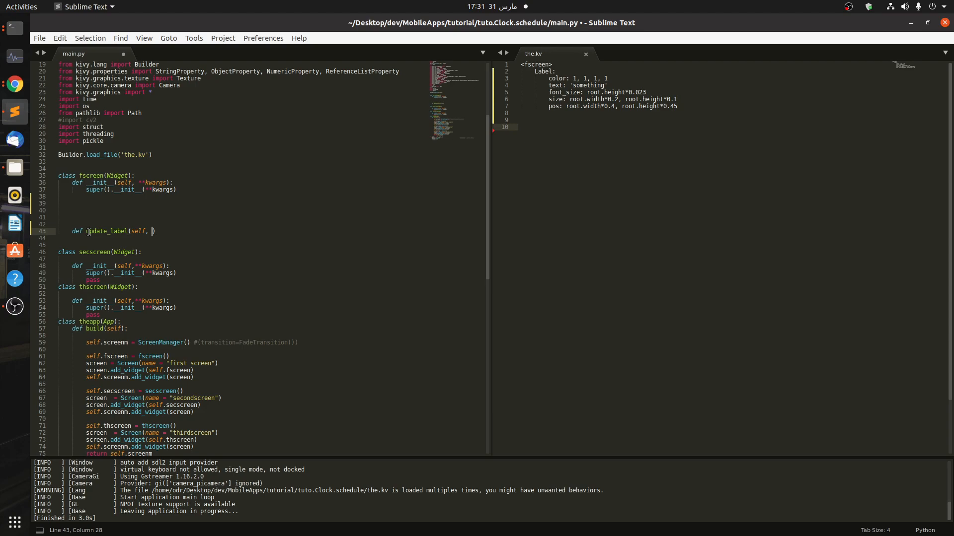
text(*args)
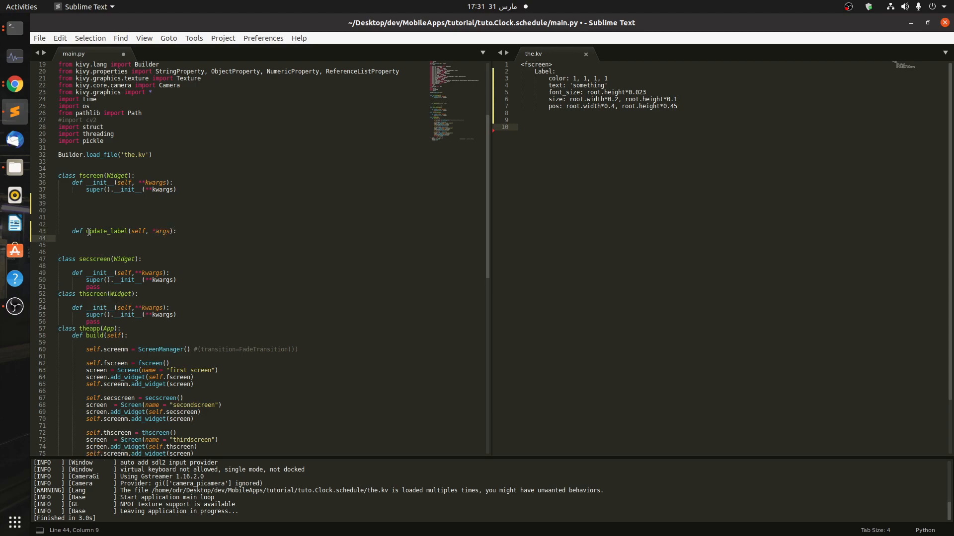
text(print(')
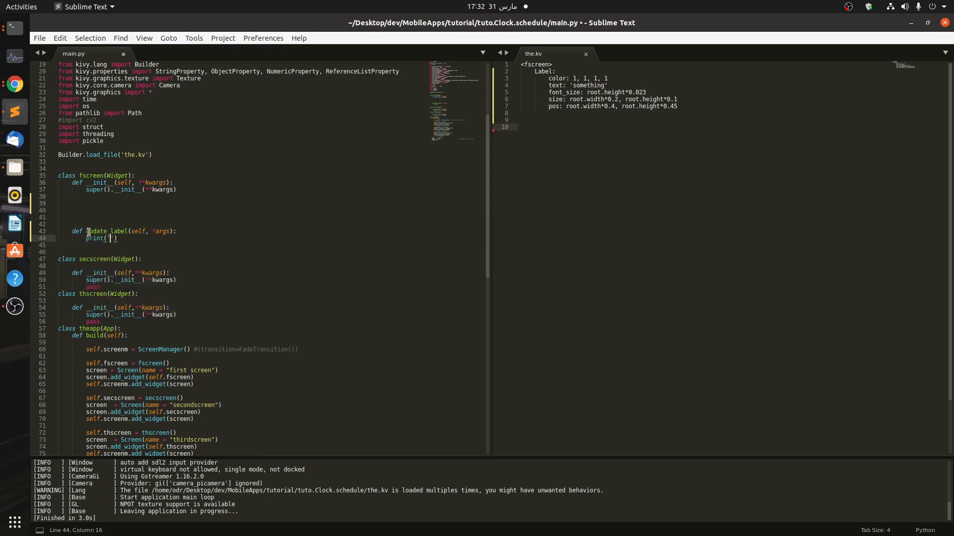
text(hello)
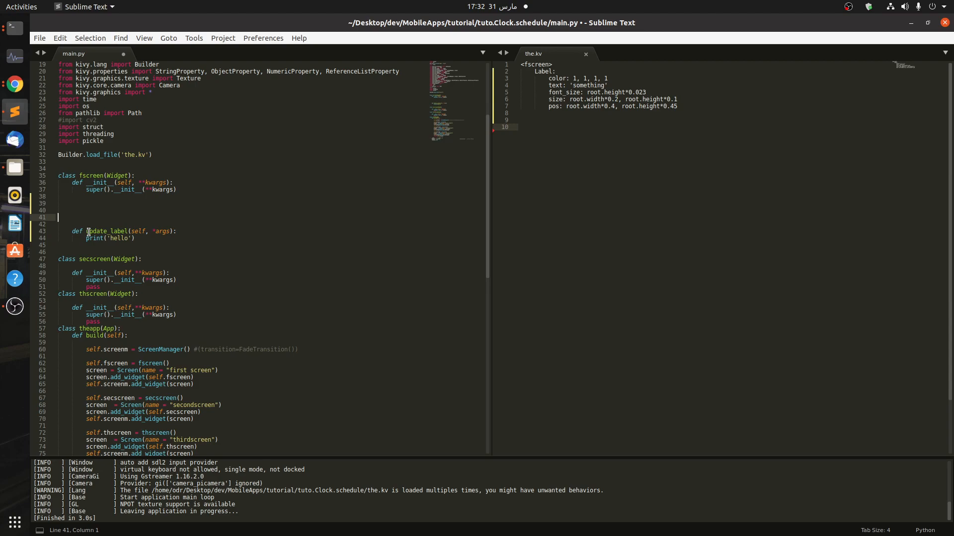
Step: Schedule self.update_label via Clock.schedule_interval in __init__ and save
text(Clock)
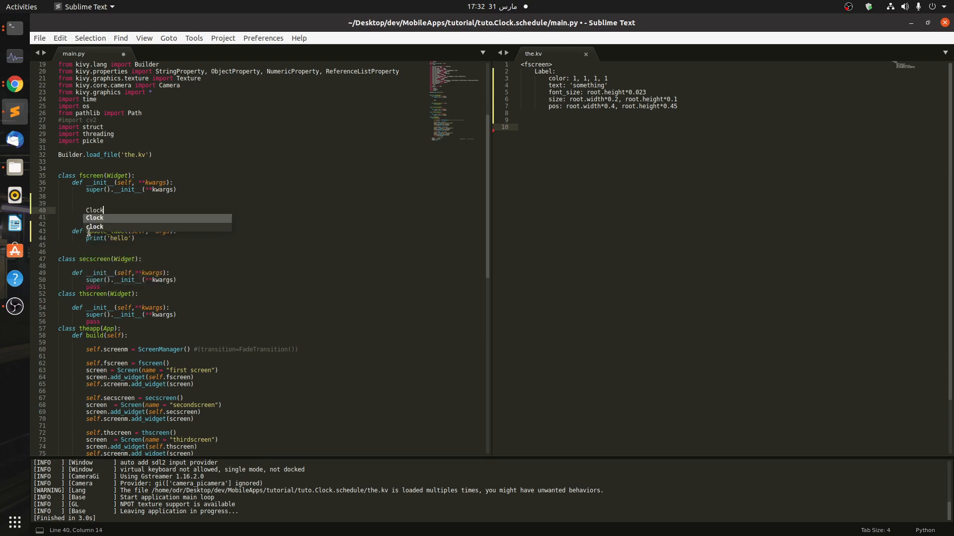
text(.schedule_inter)
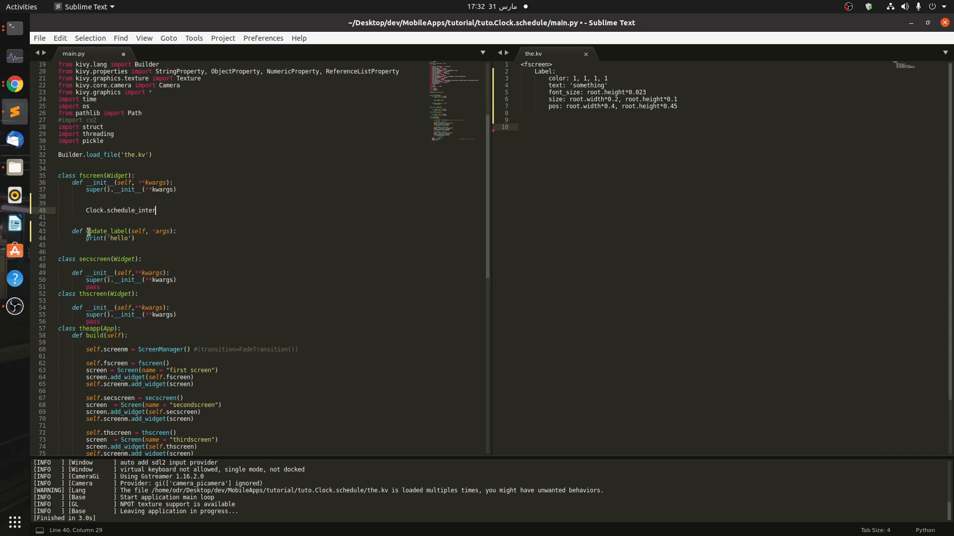
text(bal())
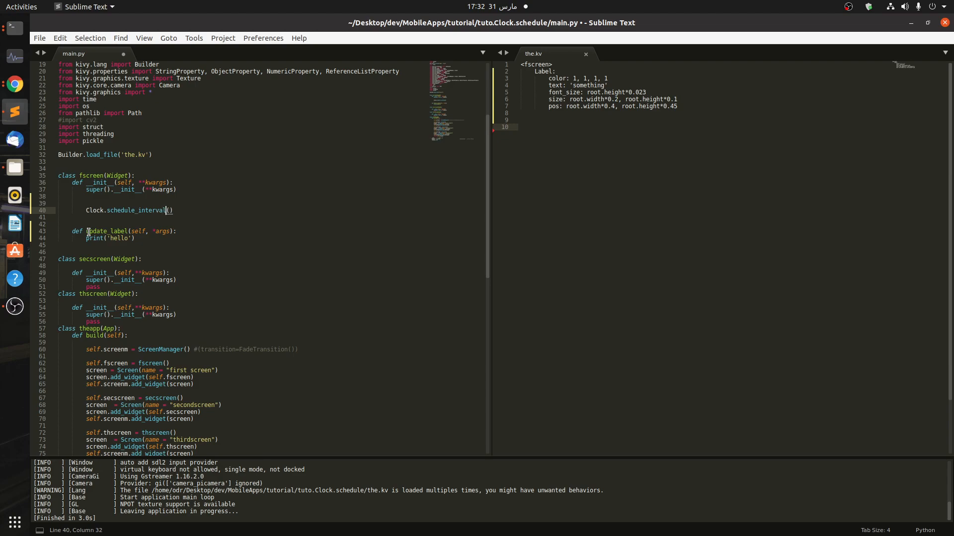
text(self.)
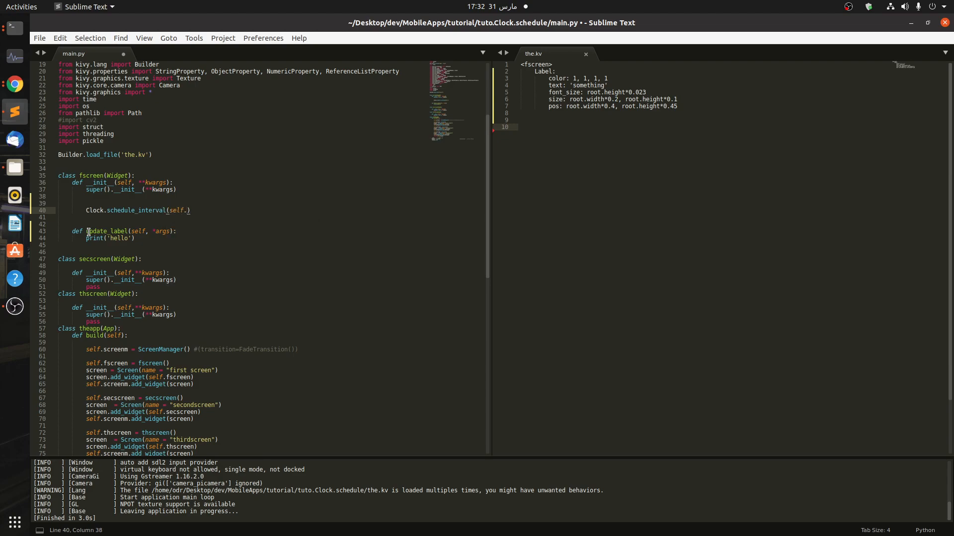
text(update))
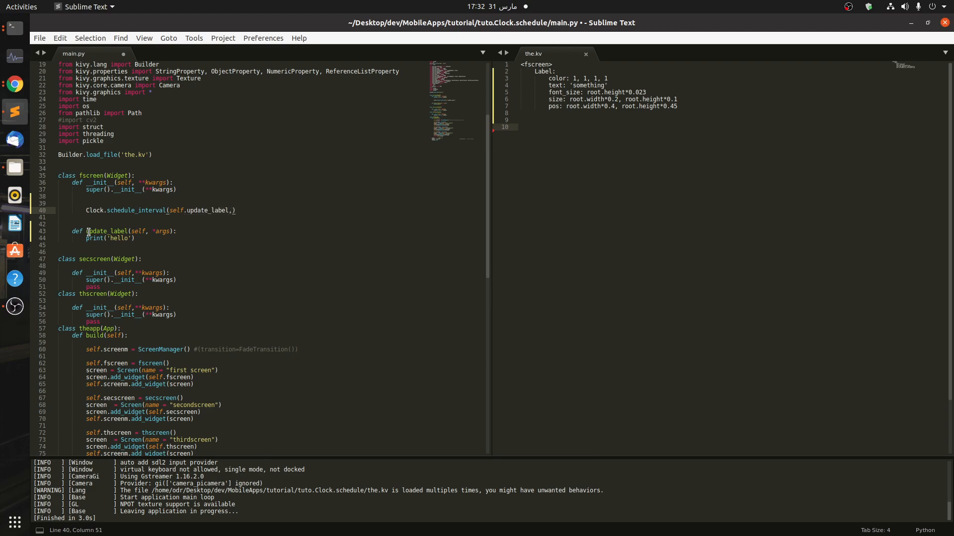
text(1)
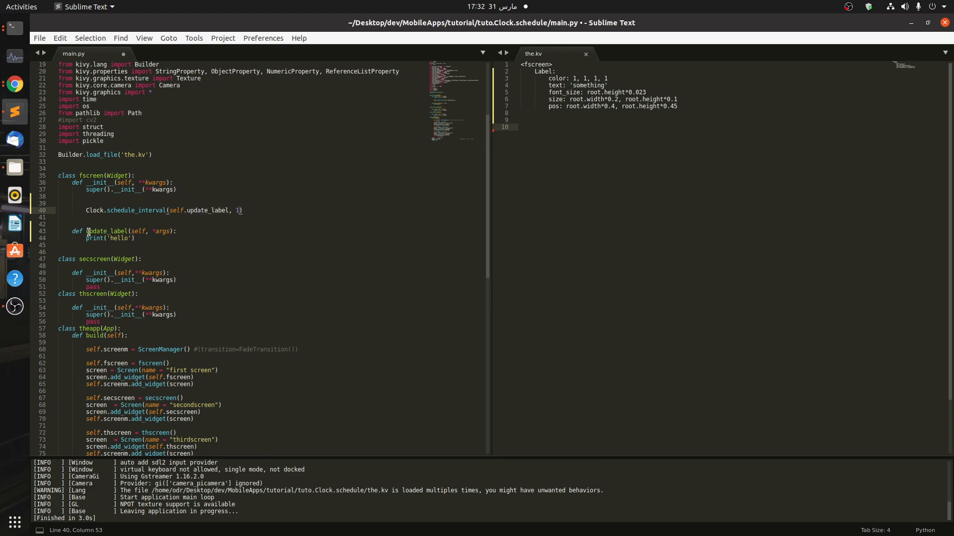
text(0.2)
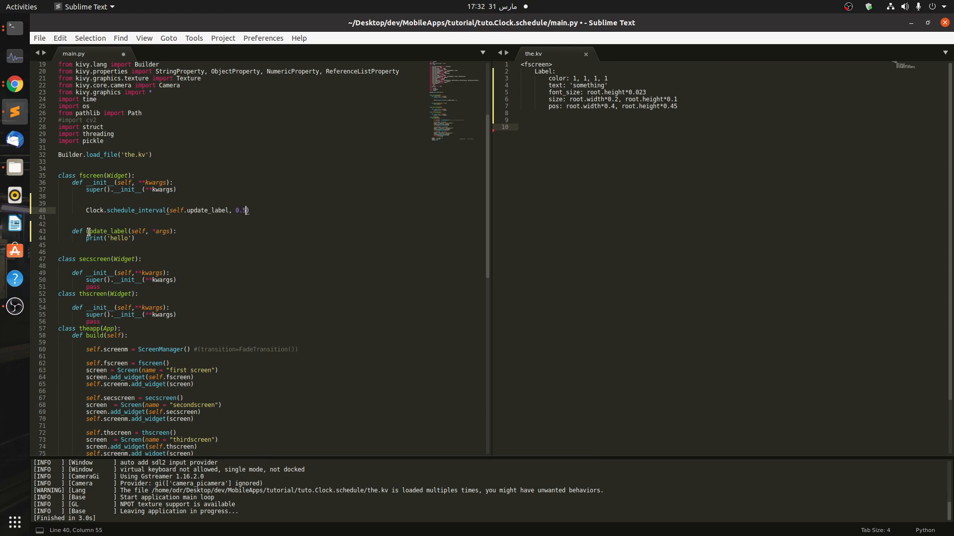
key(ctrl+s)
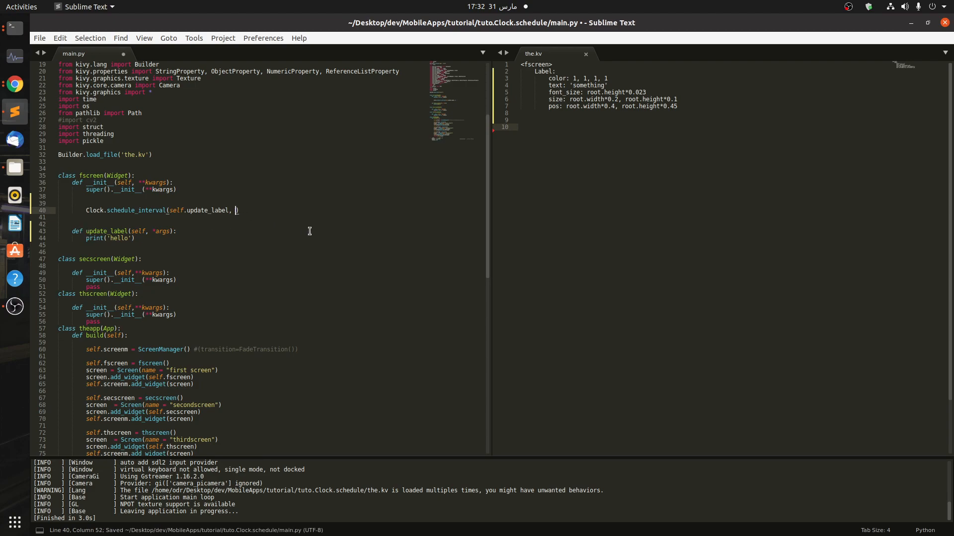
Step: Set the interval to 0.5 seconds, run the app to see repeated hellos, then close it
text(1.)
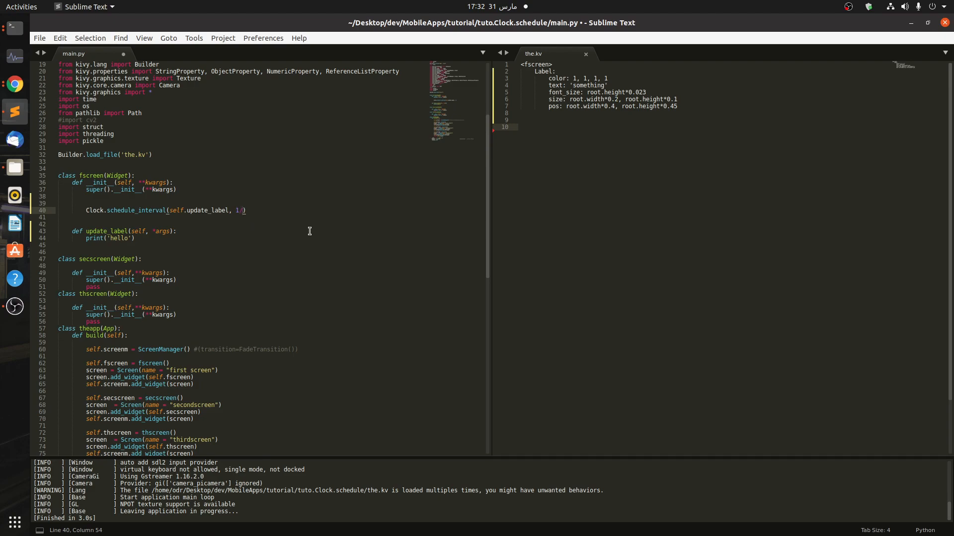
text(/2)
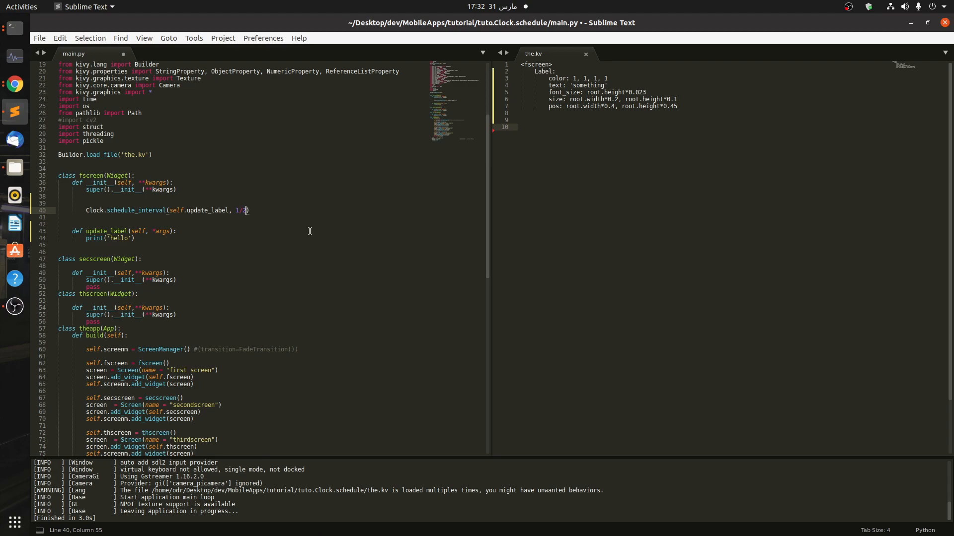
text(0.5)
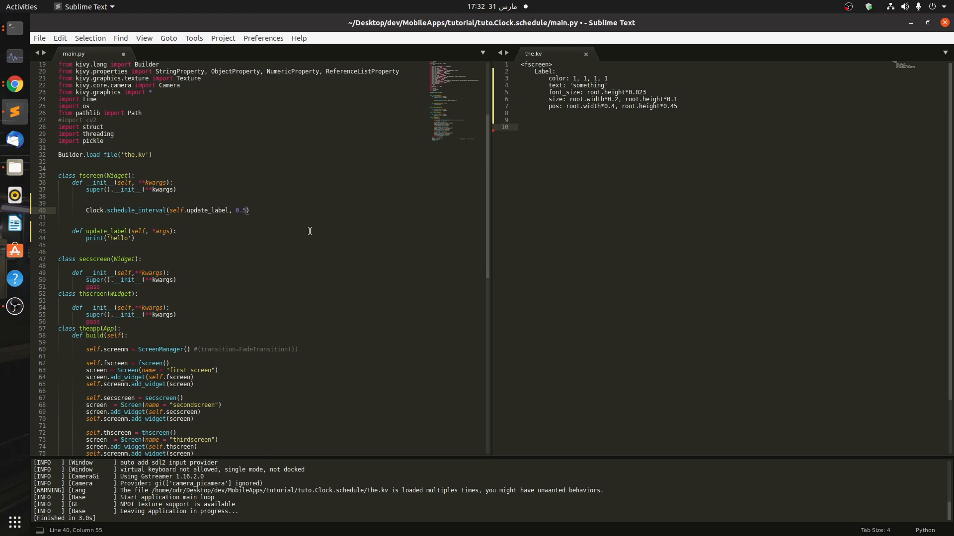
key(ctrl+s)
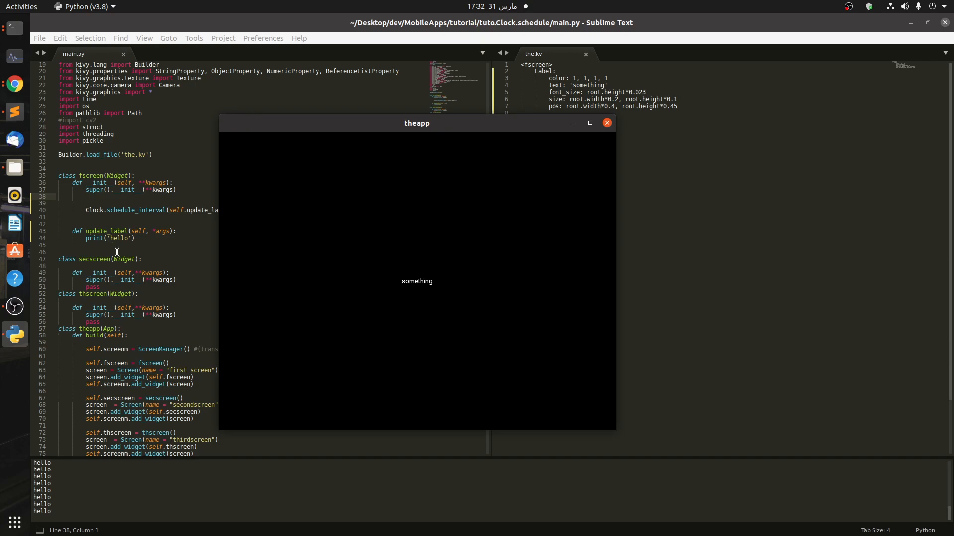
click(606, 122)
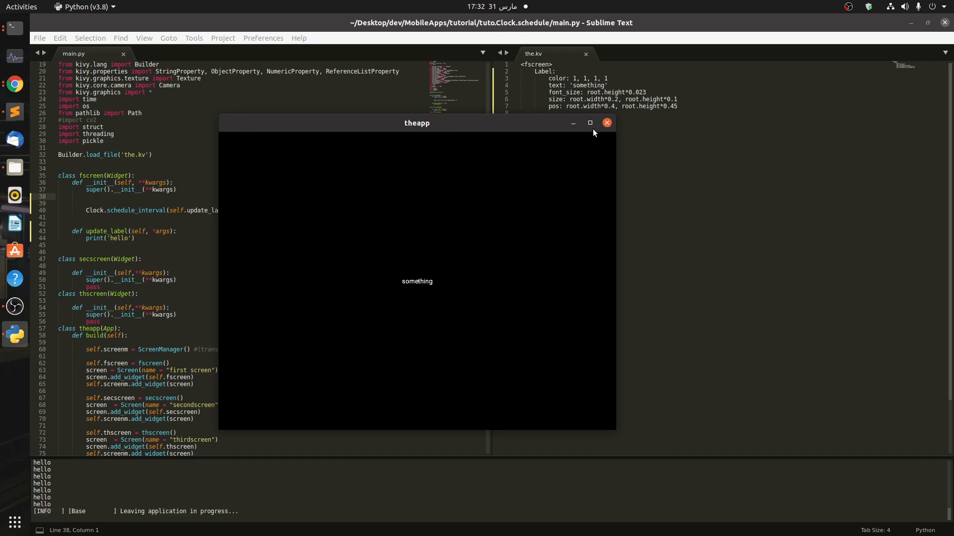
click(606, 124)
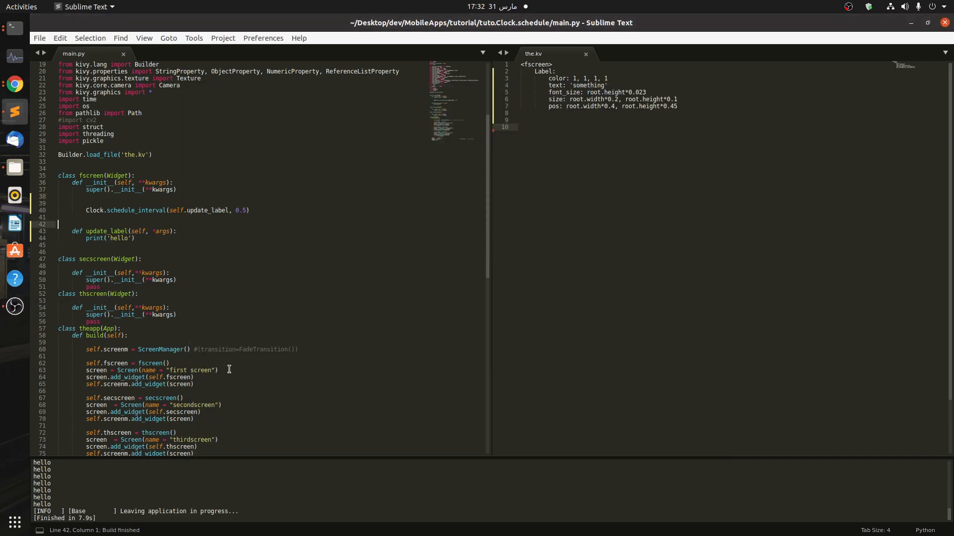
mouse_move(554, 182)
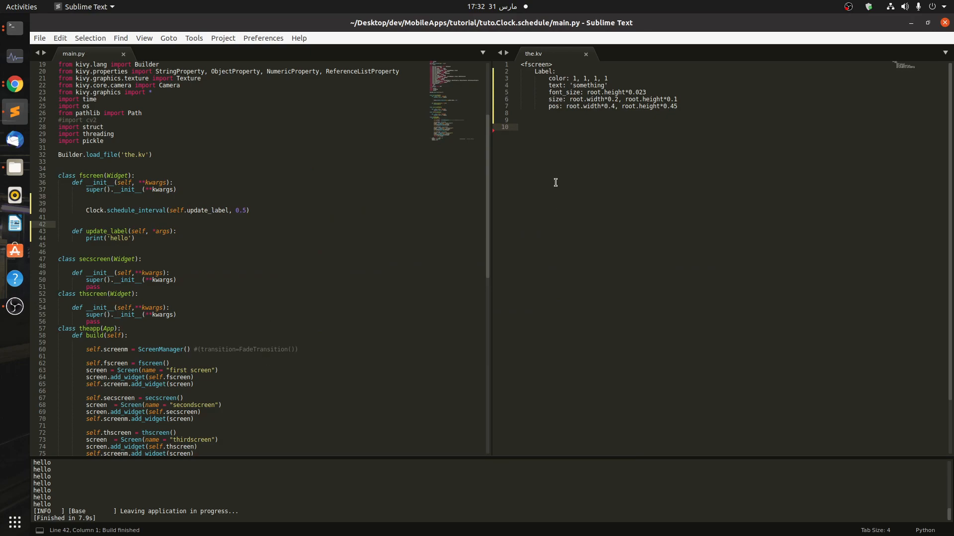
Step: Initialise self.count = 0 in fscreen's __init__
click(520, 128)
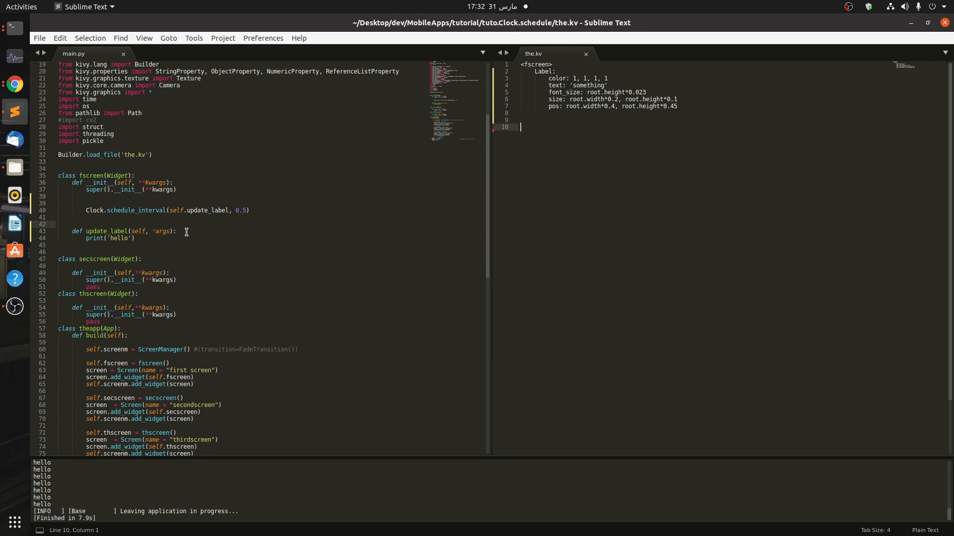
click(204, 269)
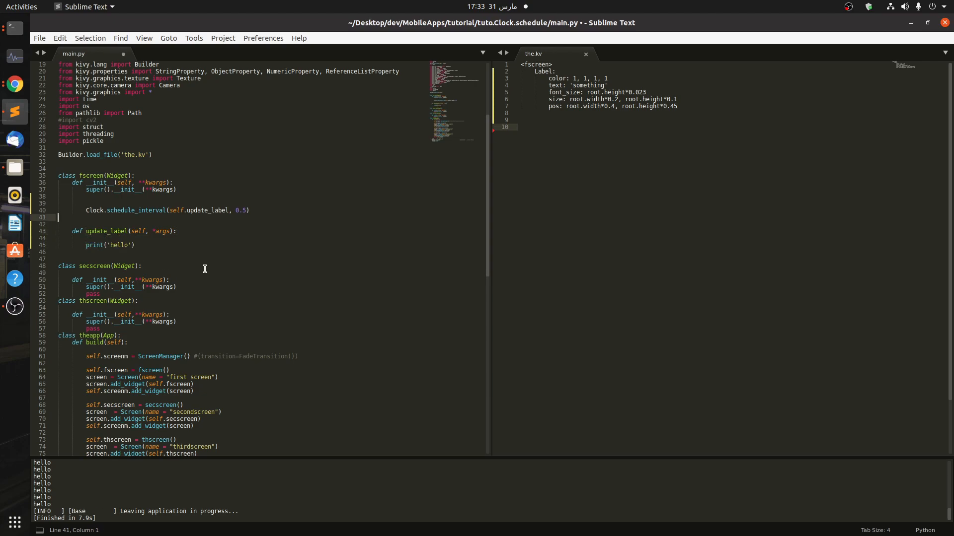
text(self.count)
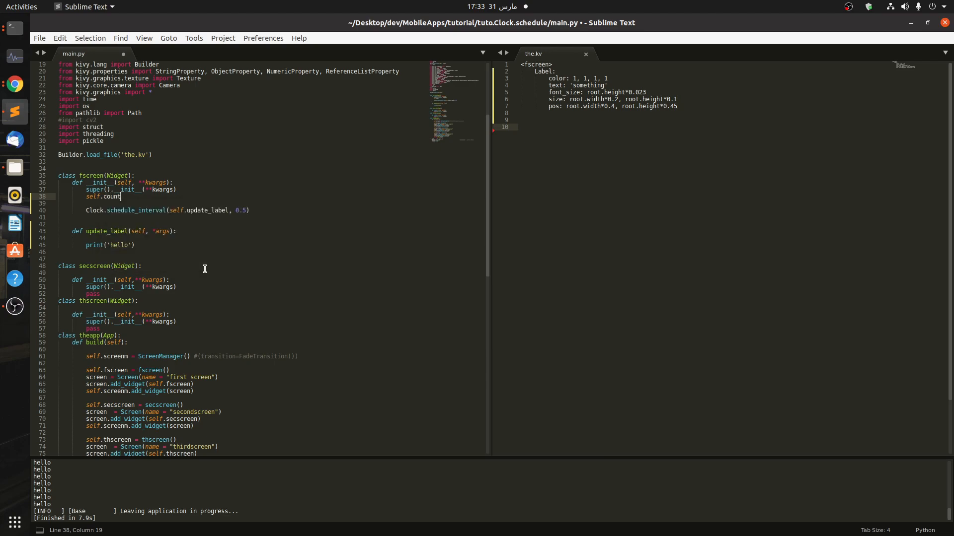
text(= 0)
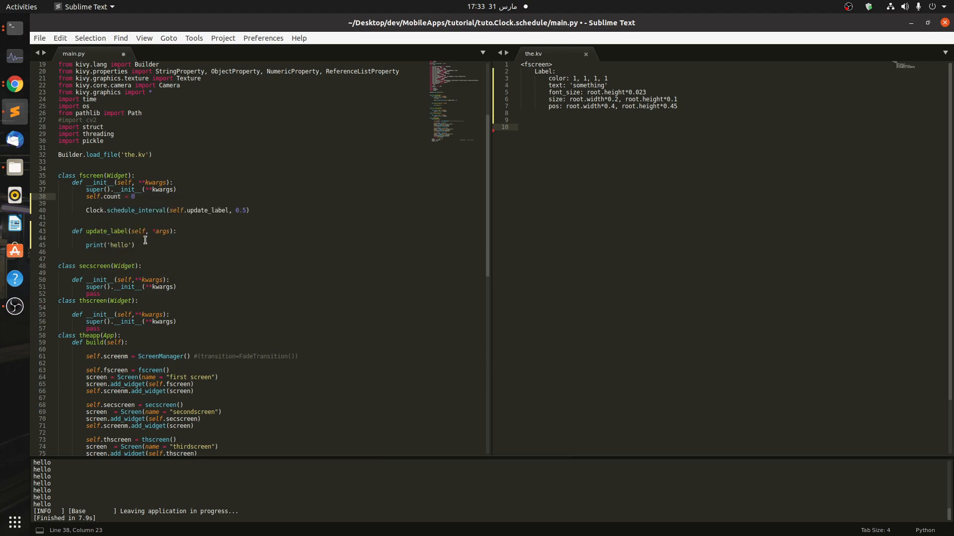
Step: Make update_label increment self.count by 1 instead of printing hello
click(58, 238)
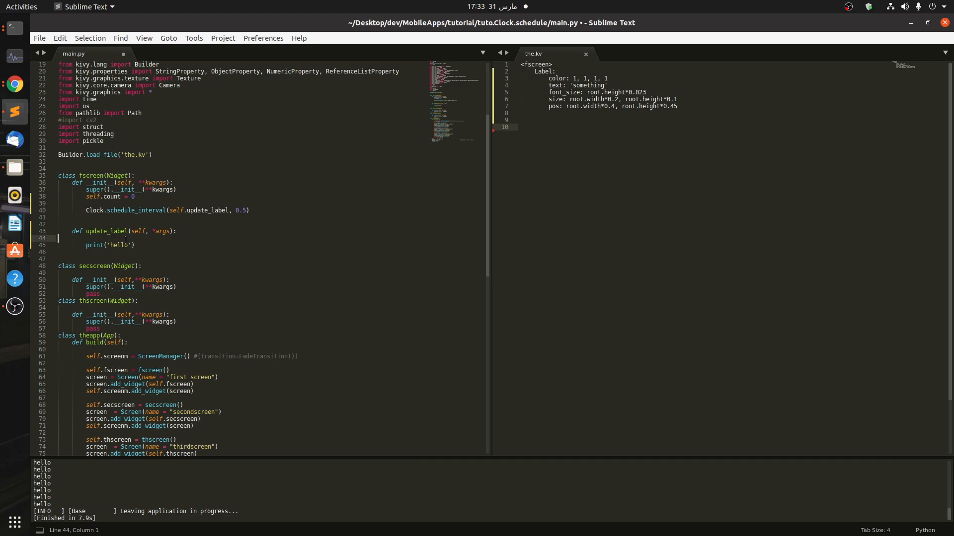
text(self.count = self.count)
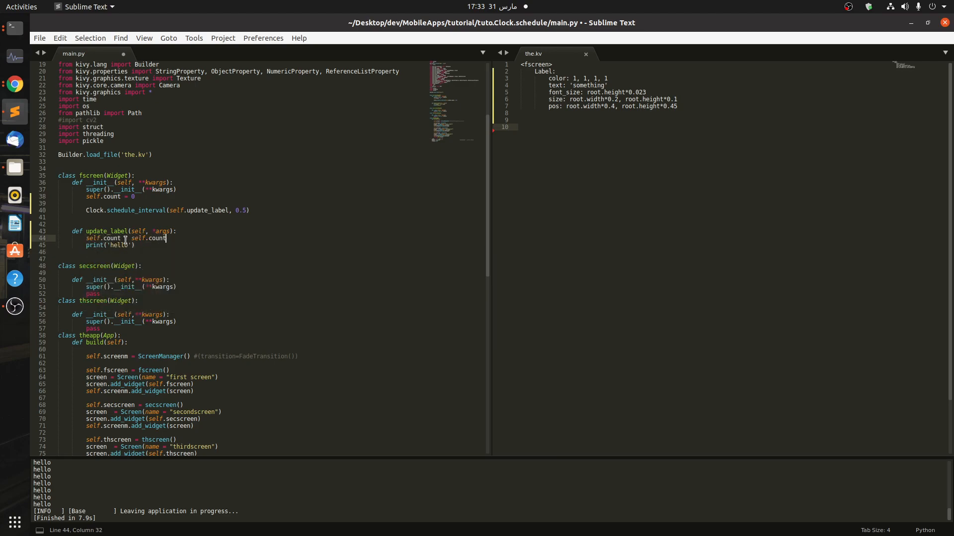
text(+1)
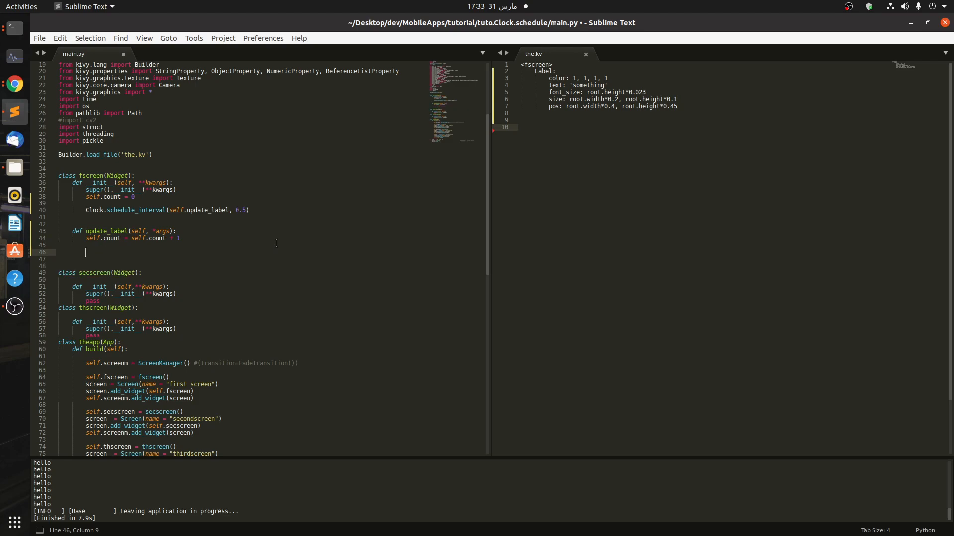
click(556, 72)
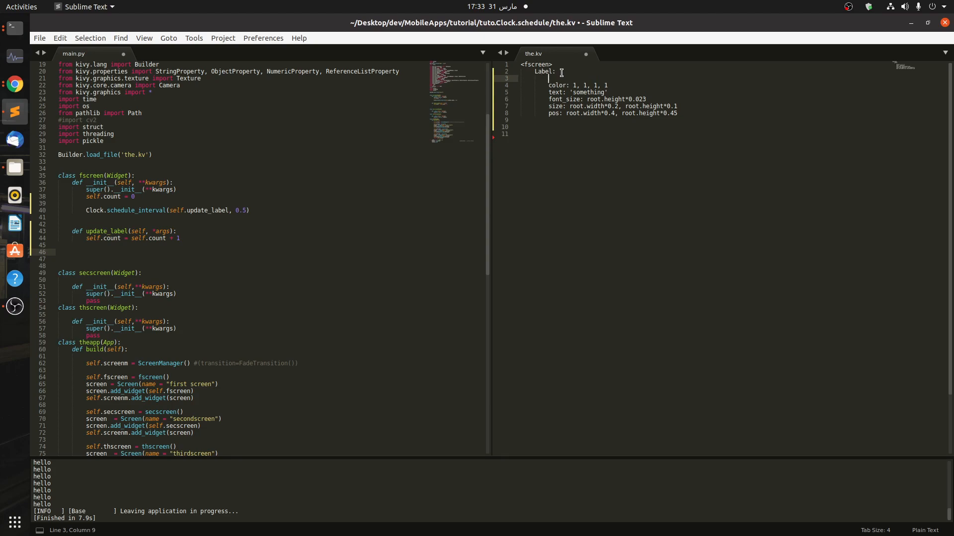
Step: Give the Label id lb and start setting self.ids.lb.text in update_label
text(id)
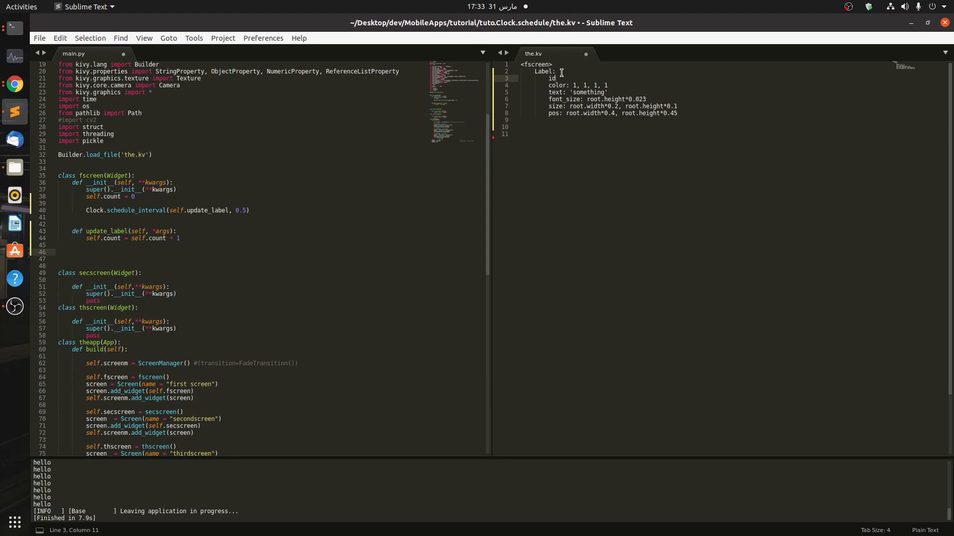
text(lu)
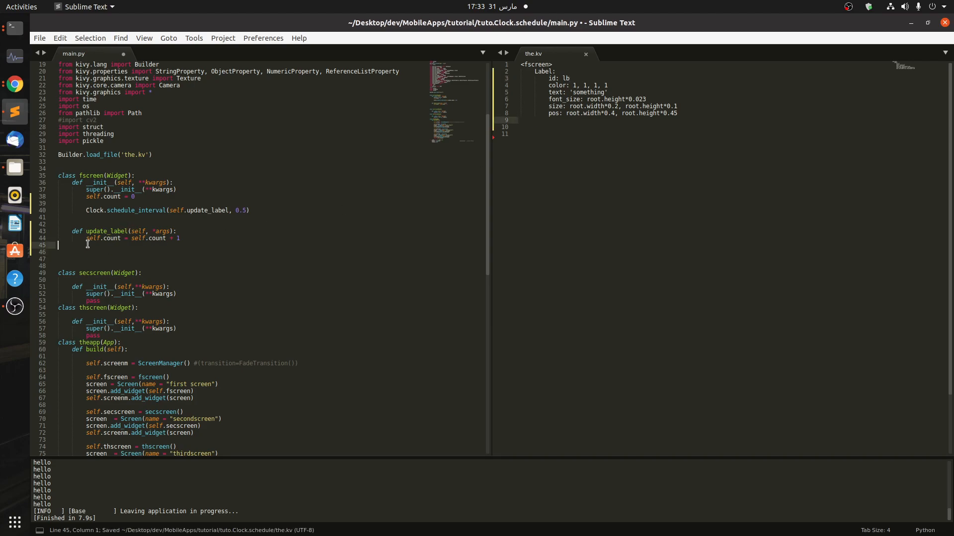
text(self.ids.lb =)
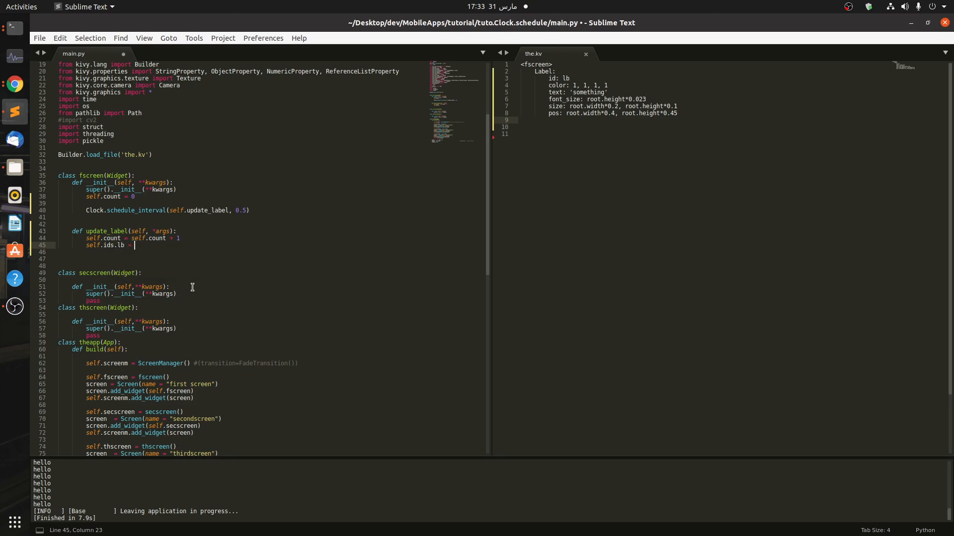
text(text)
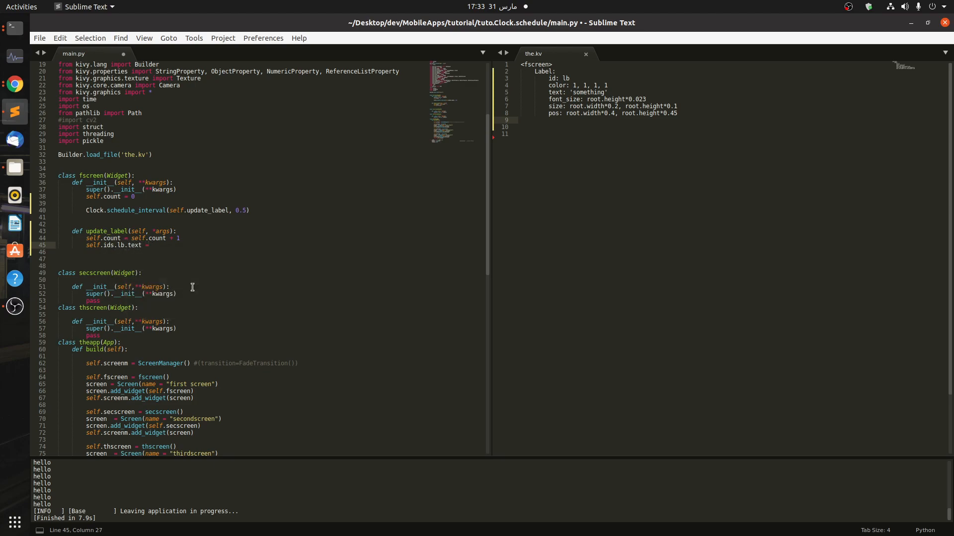
click(149, 245)
text( 'function has beenn called )
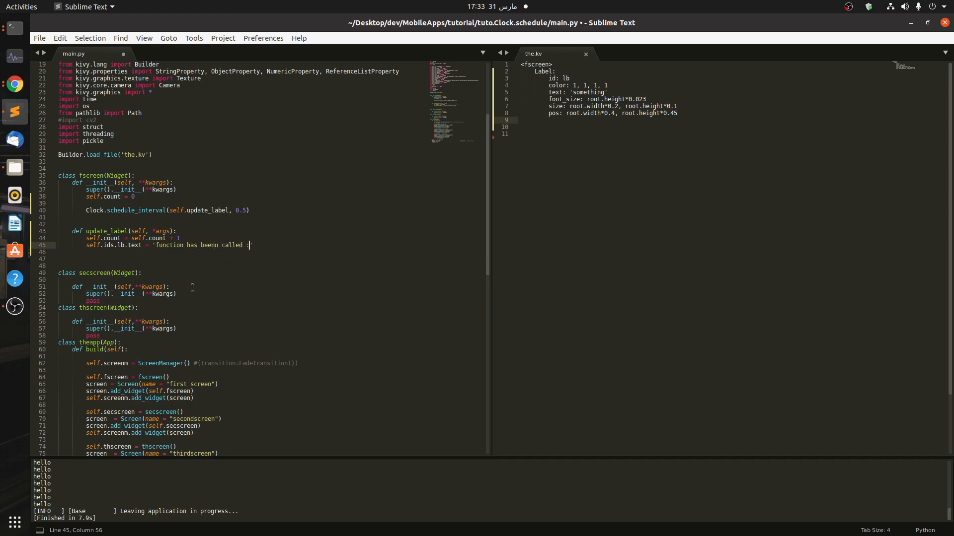
Step: Compose the label text as 'function has been called :' + str(self.count) + ' times'
text(+ str()
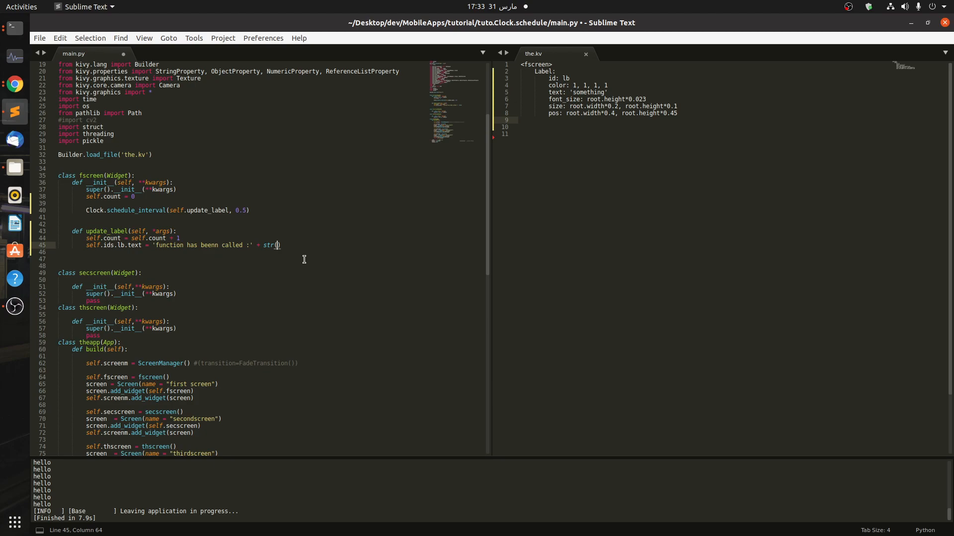
text(self.count)
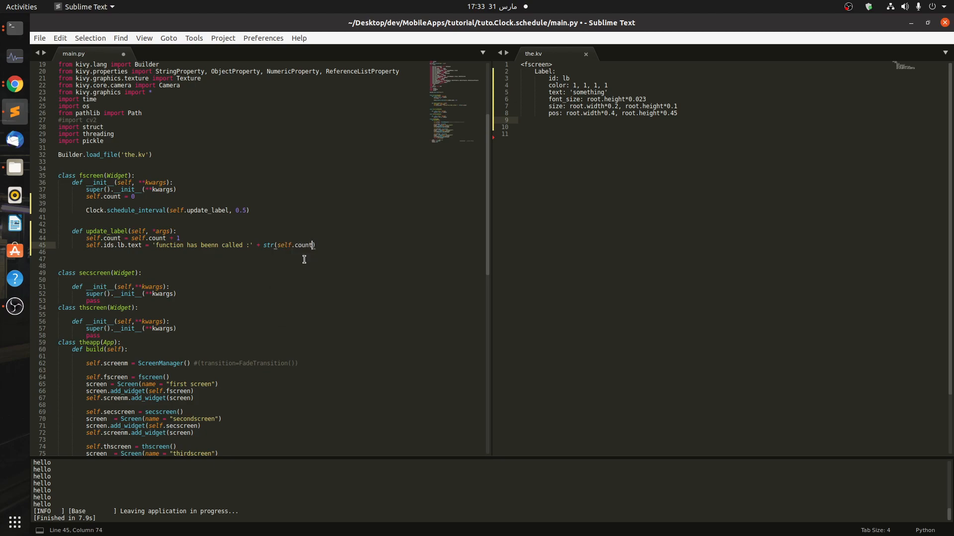
text(+ ')
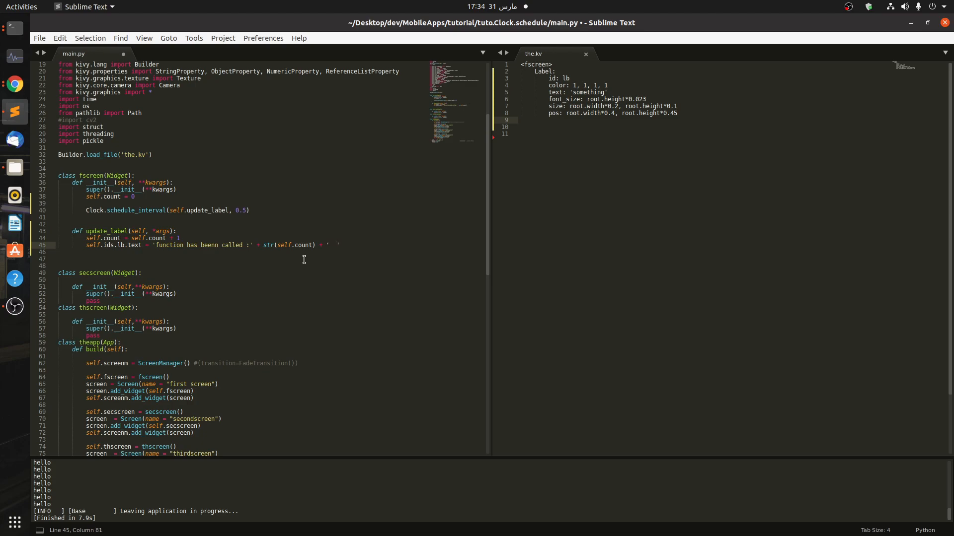
text(times)
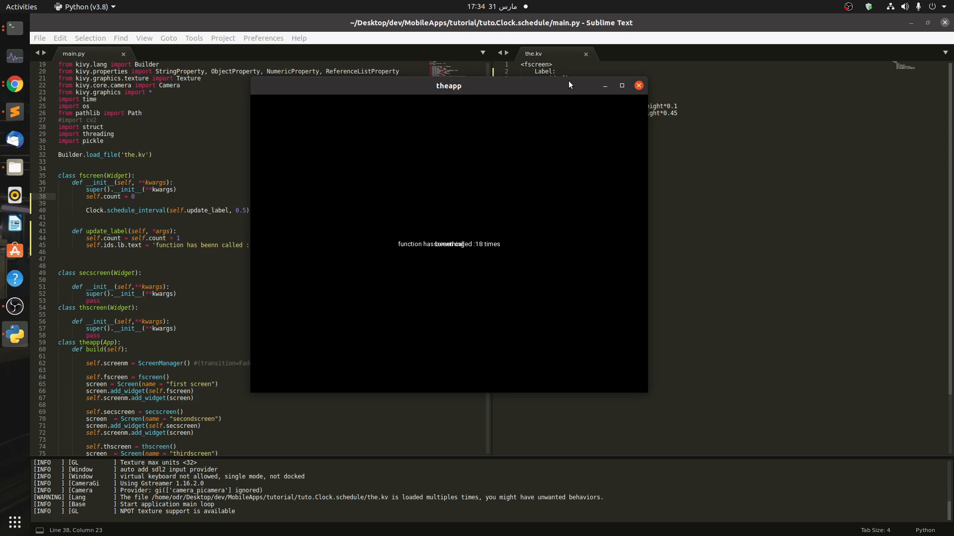
Step: Run the app, watch the label count the calls, then close the theapp window
click(638, 86)
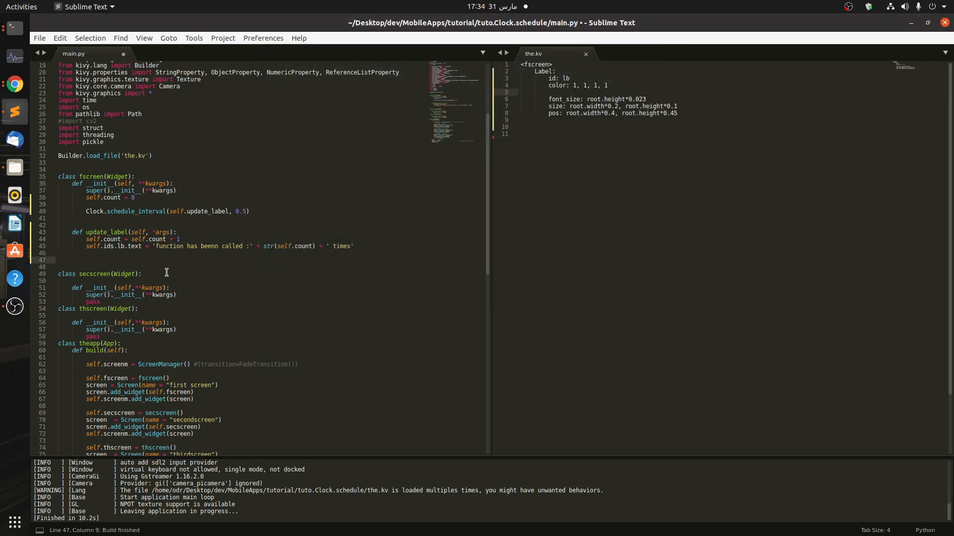
Step: Add a blank line after update_label in main.py and resume editing the.kv
key(Return)
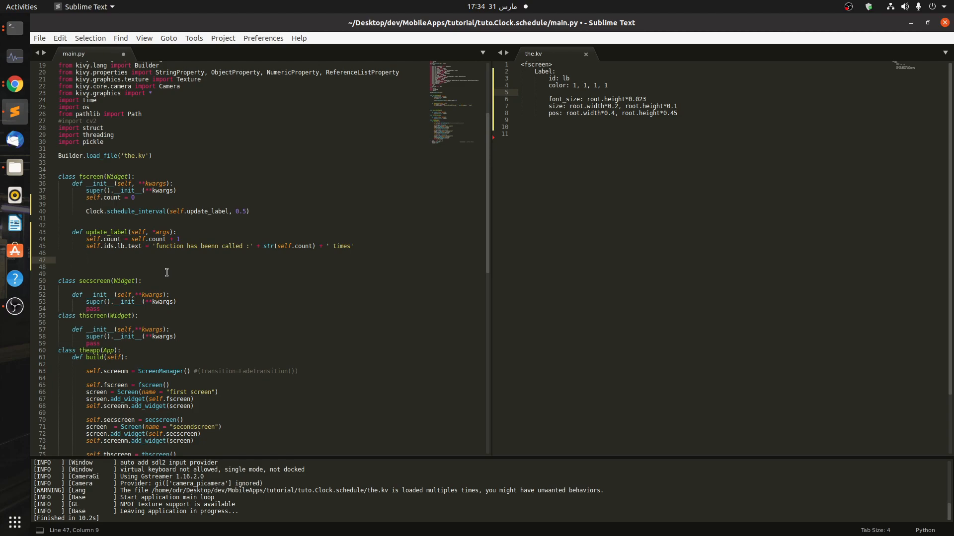
text(u)
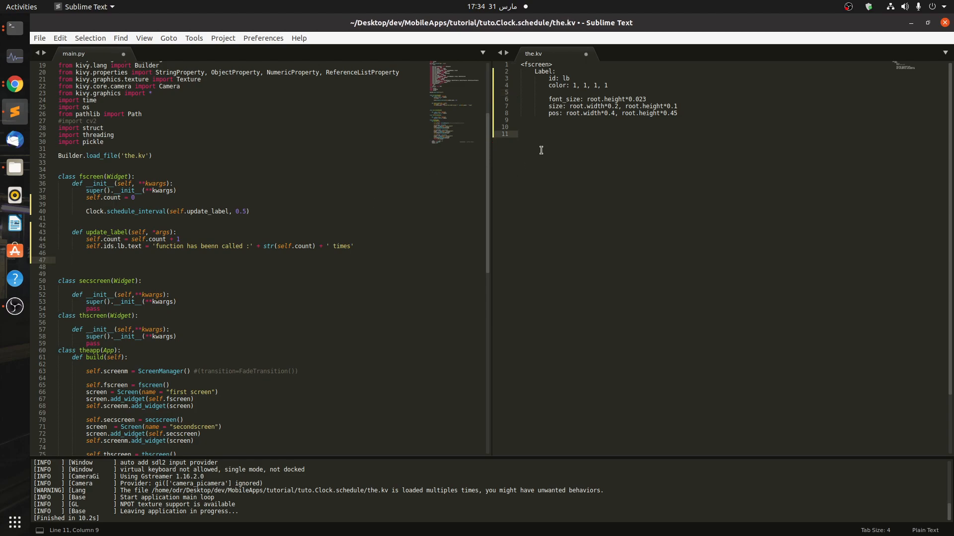
Step: Add a 'stop' Button in the.kv sized root.width, root.height fraction
text(B)
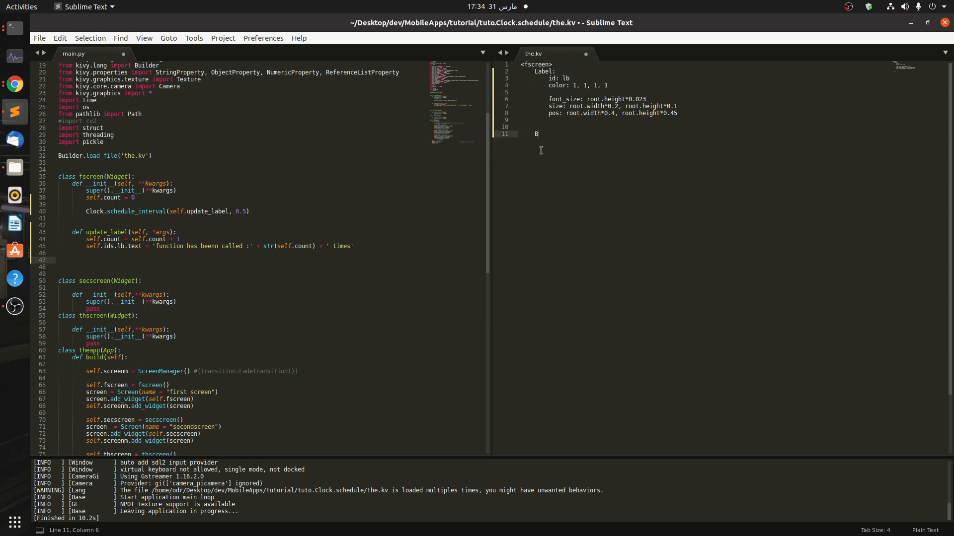
text(utto)
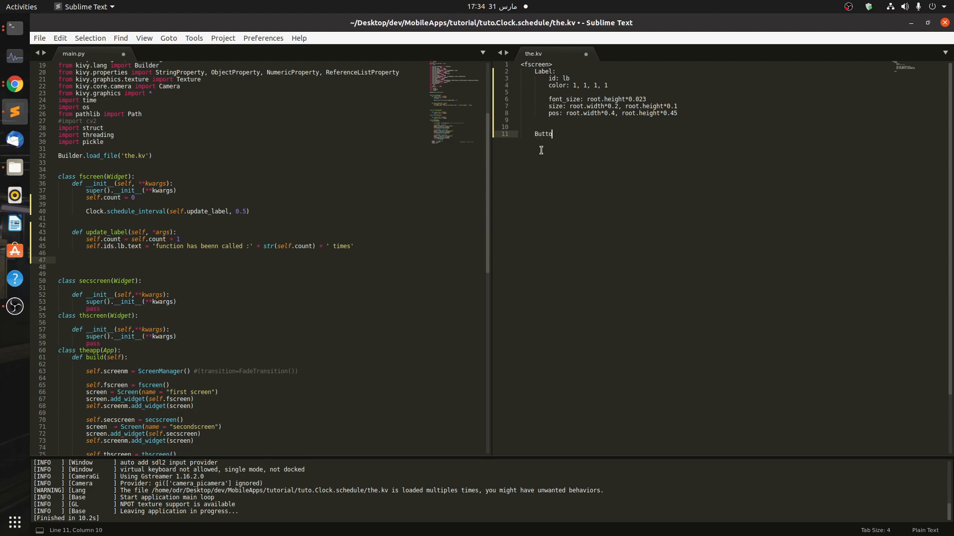
text(n:)
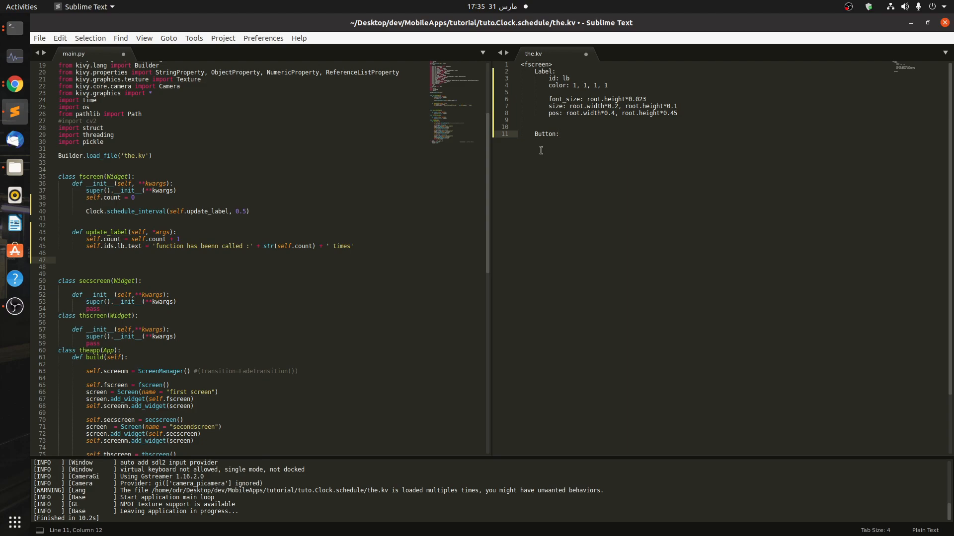
text(text: 'stop)
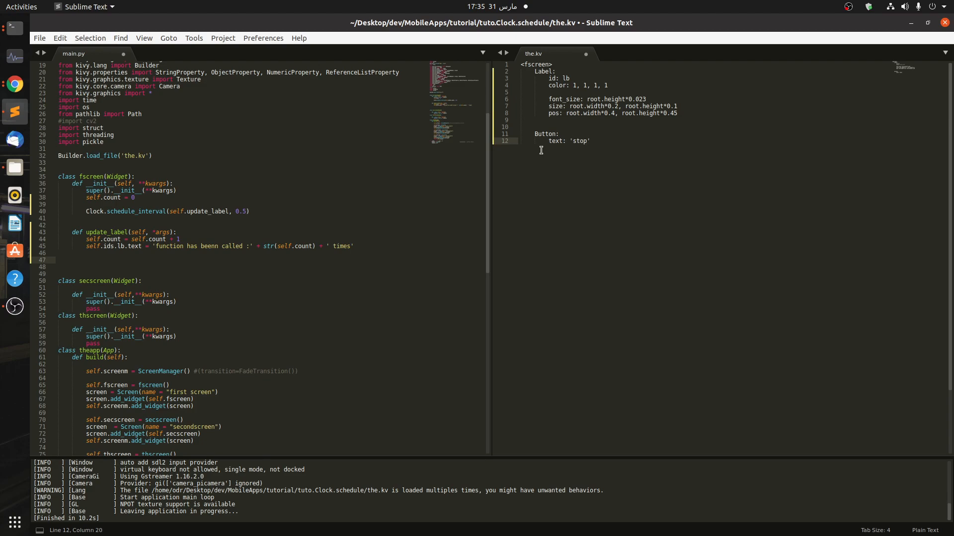
text(size)
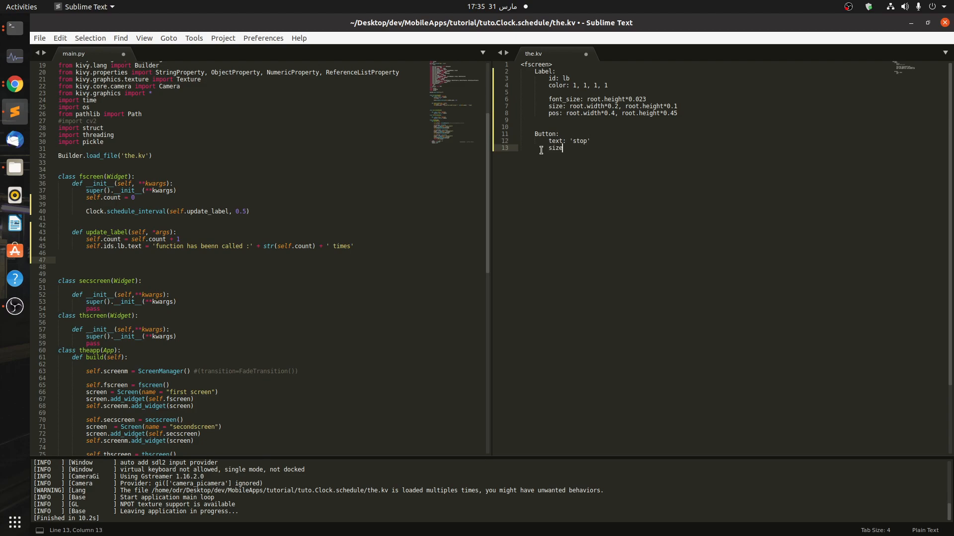
text(: sel)
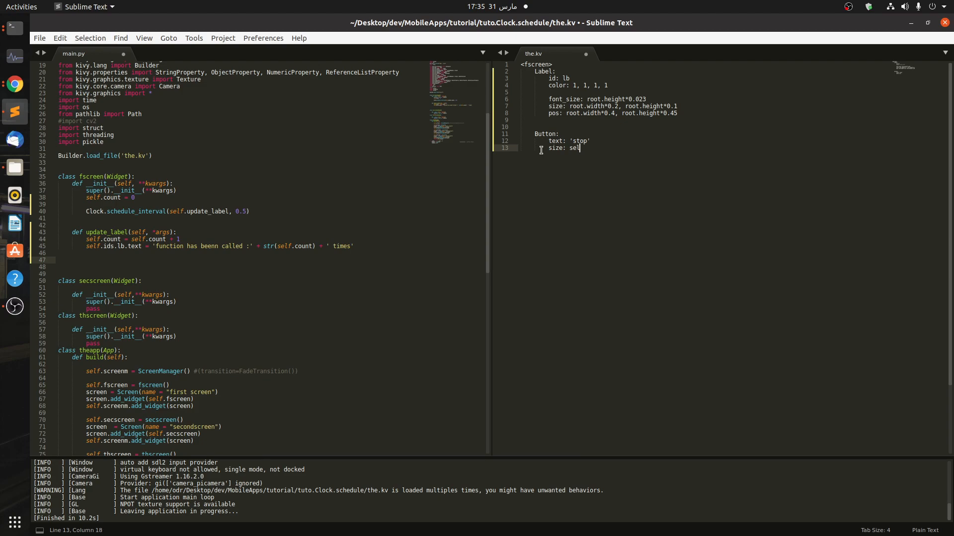
text(root.)
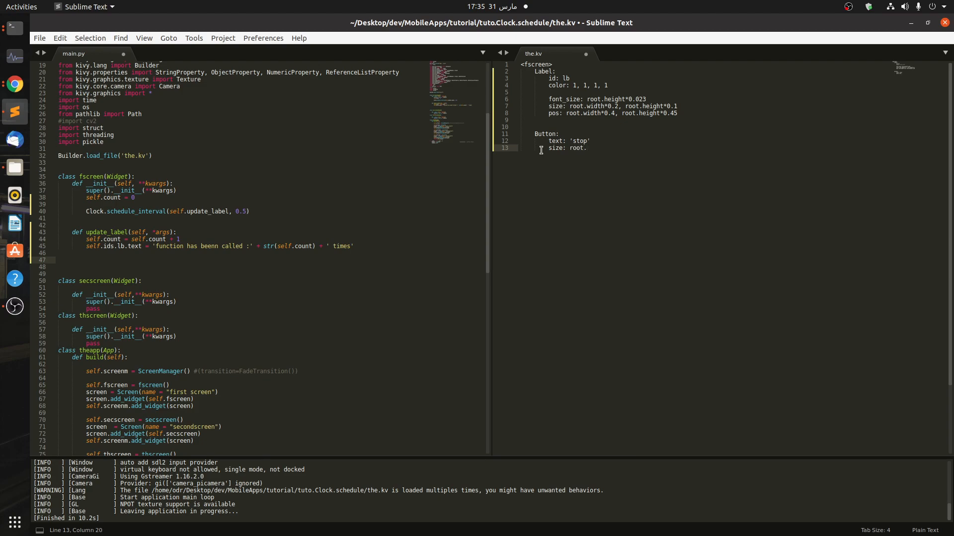
text(width*0.2)
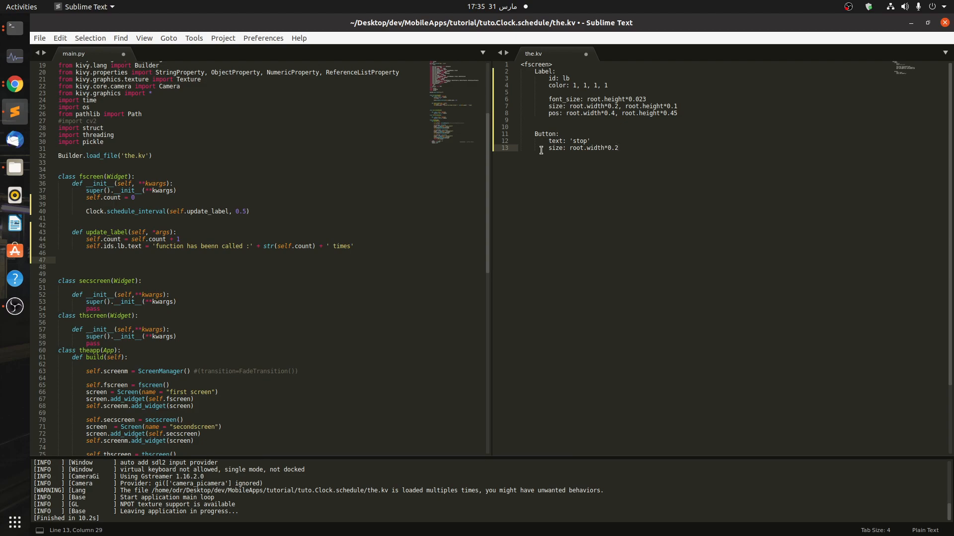
text(, root.height*0.05)
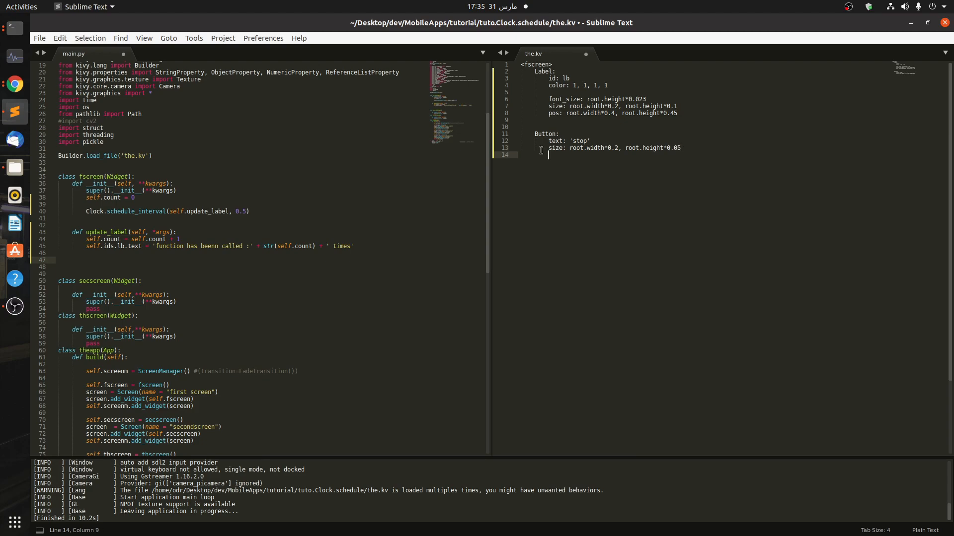
Step: Position the button at root.width*0.4, root.height*0.3 and save the kv file
text(pos: r)
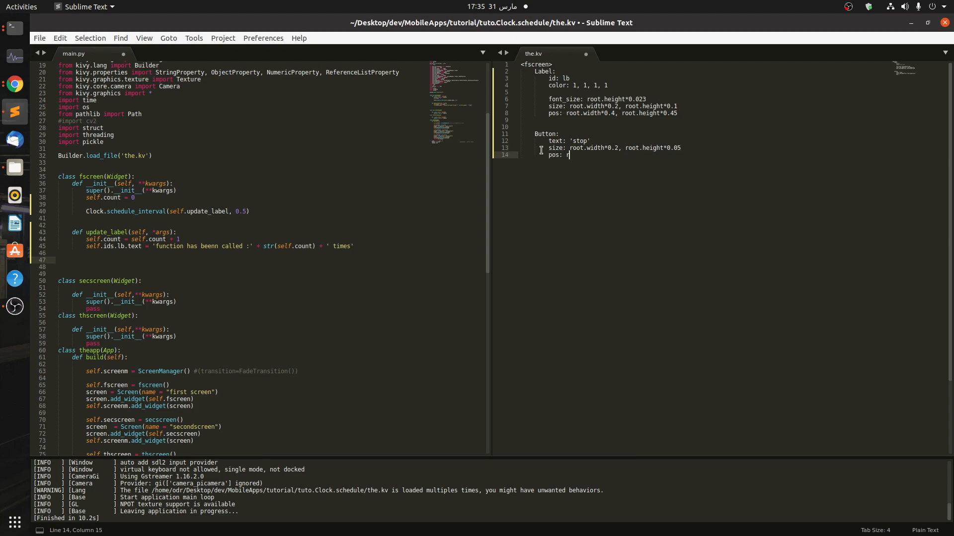
text(oot/)
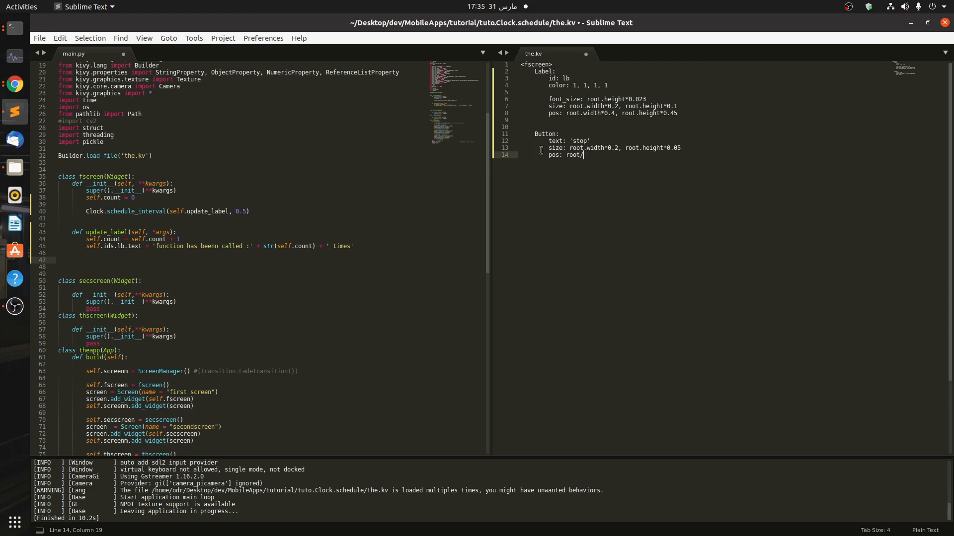
text(width)
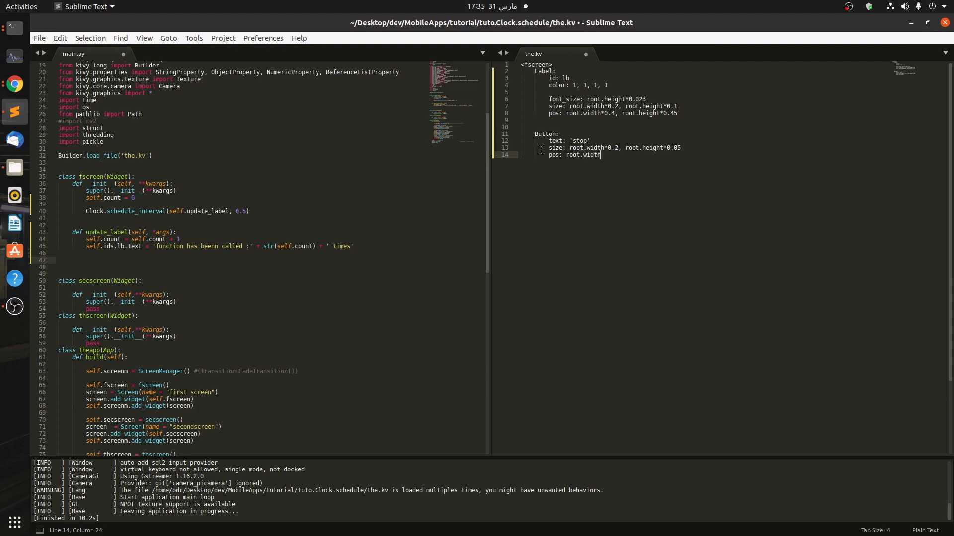
text(*0.4.)
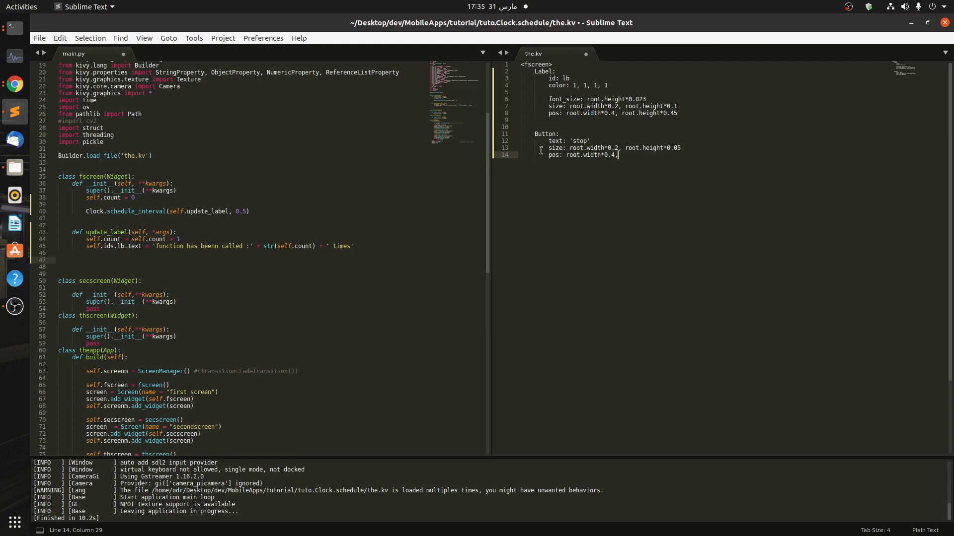
text(root)
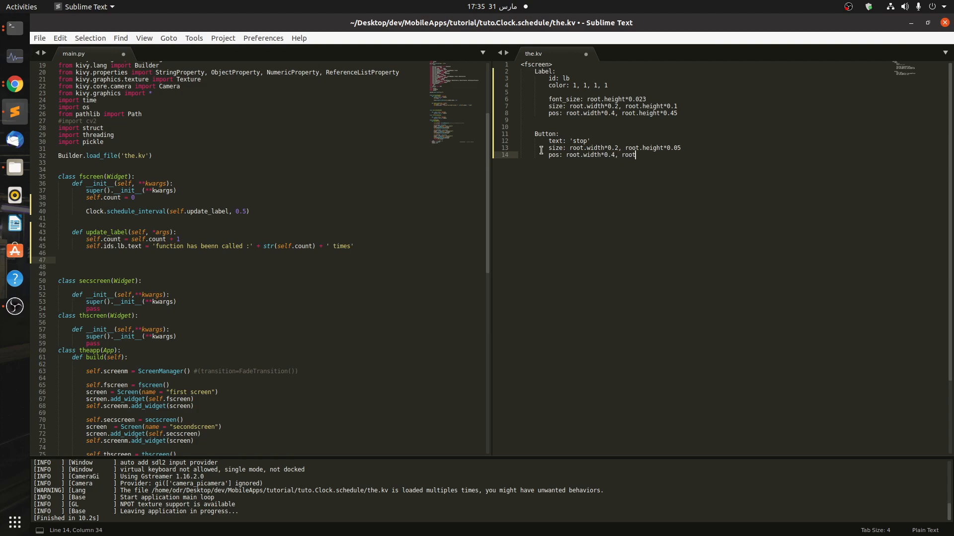
text(.height)
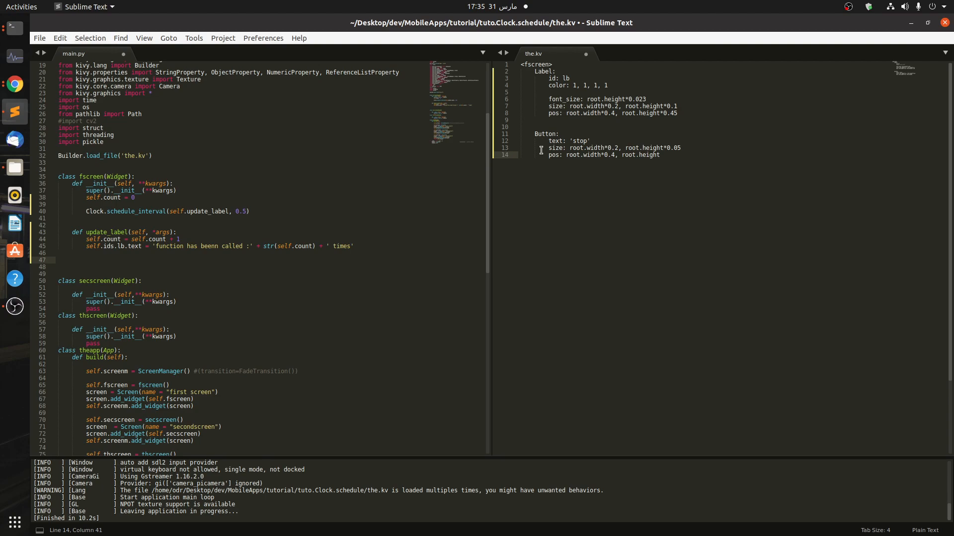
text(*0.3)
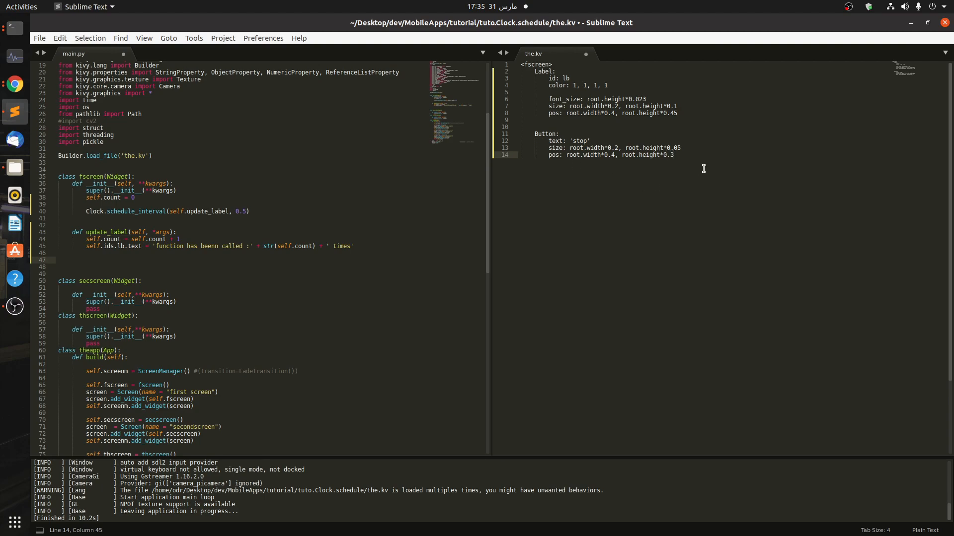
key(ctrl+s)
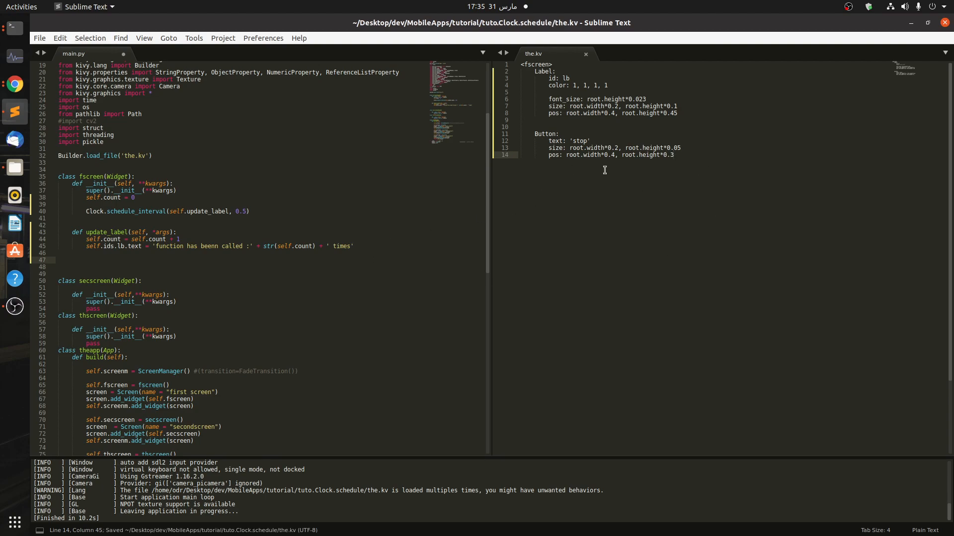
Step: Make the button's on_press call root.stop()
text(on)
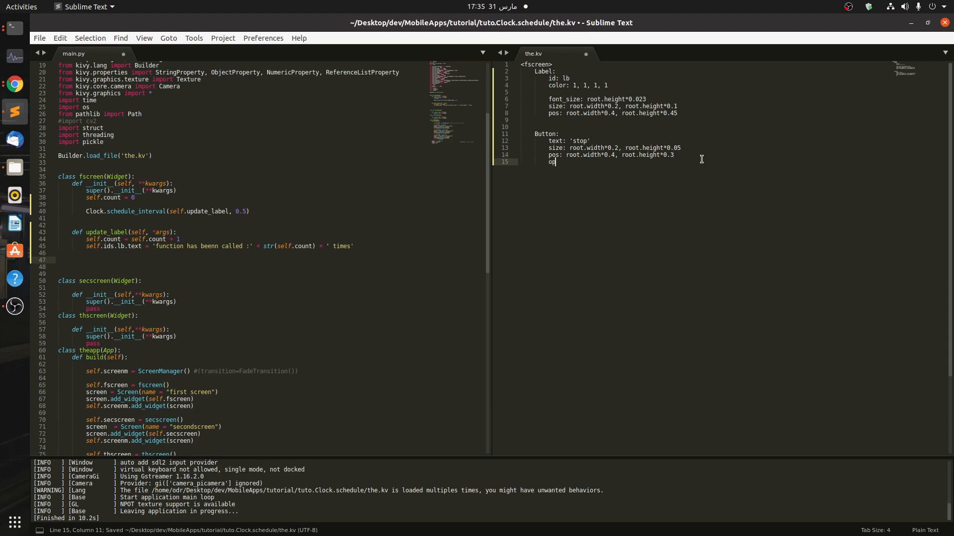
text(n_)
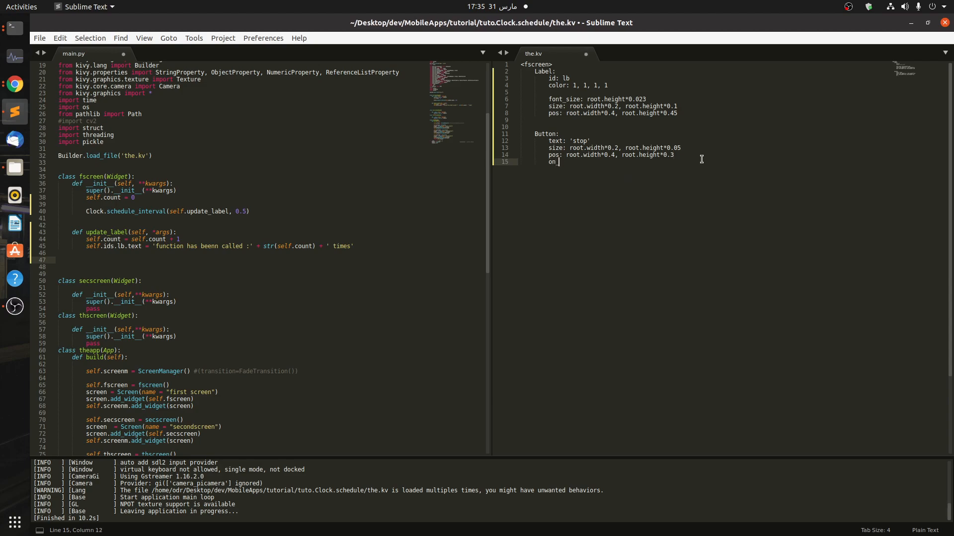
text(press:)
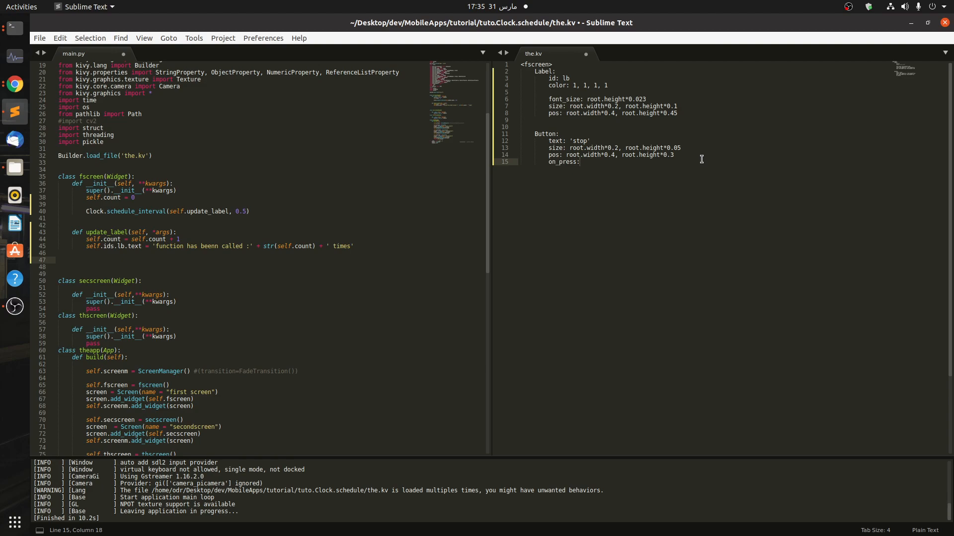
text(ro)
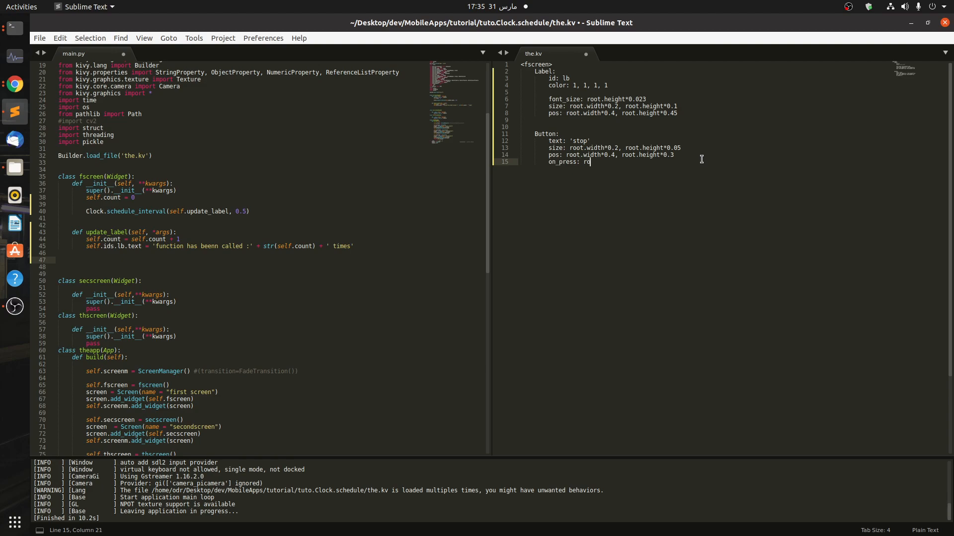
text(oot.s)
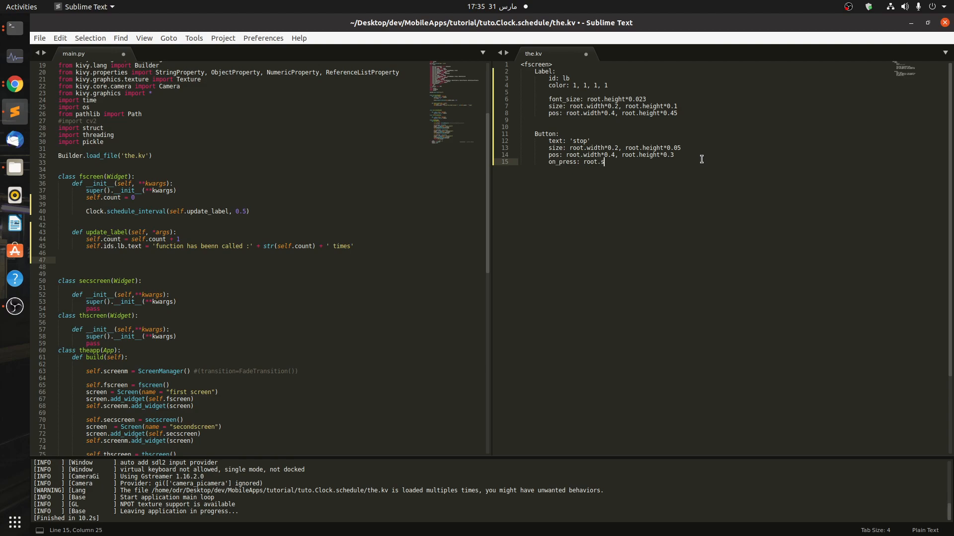
text(top())
click(264, 266)
text(def s)
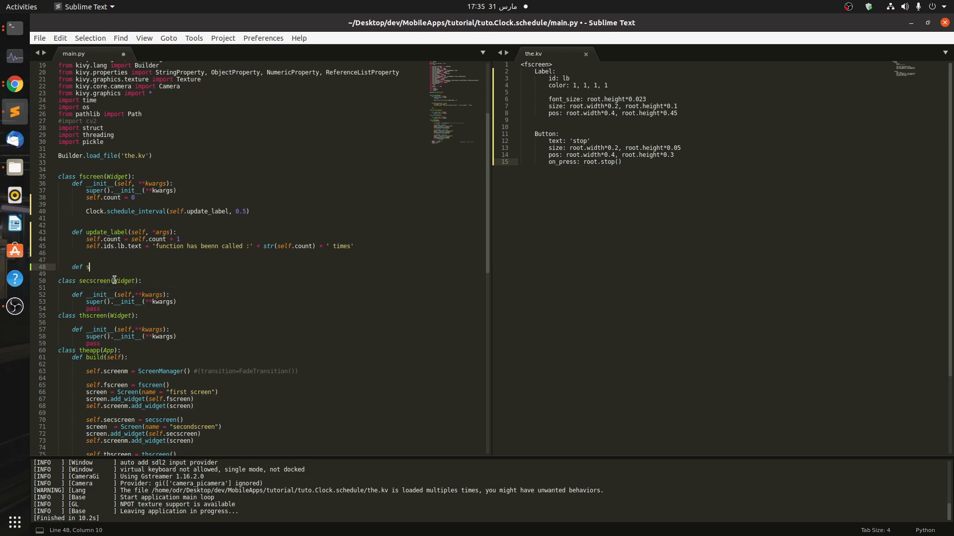
Step: Add def stop(self): pass to fscreen, test-run the app and close its window
text(top())
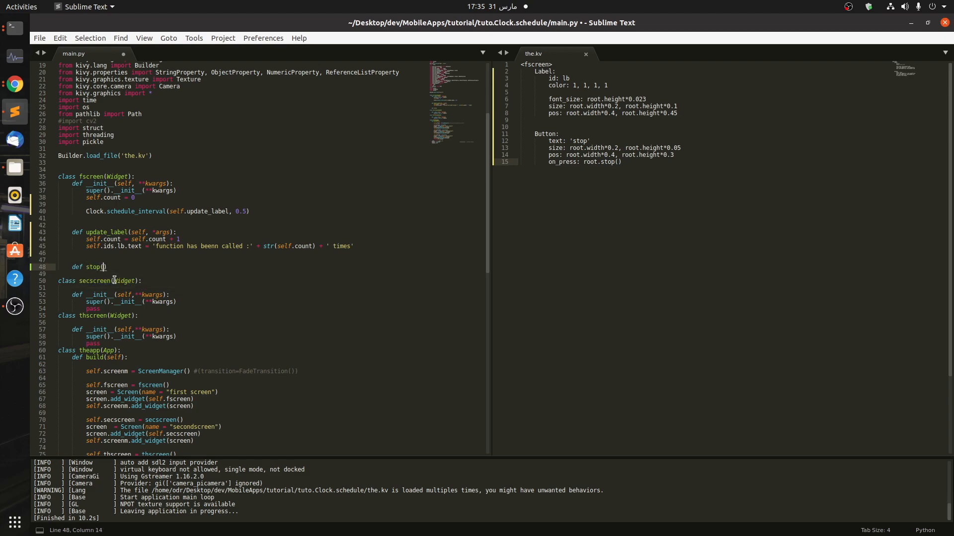
text(self):)
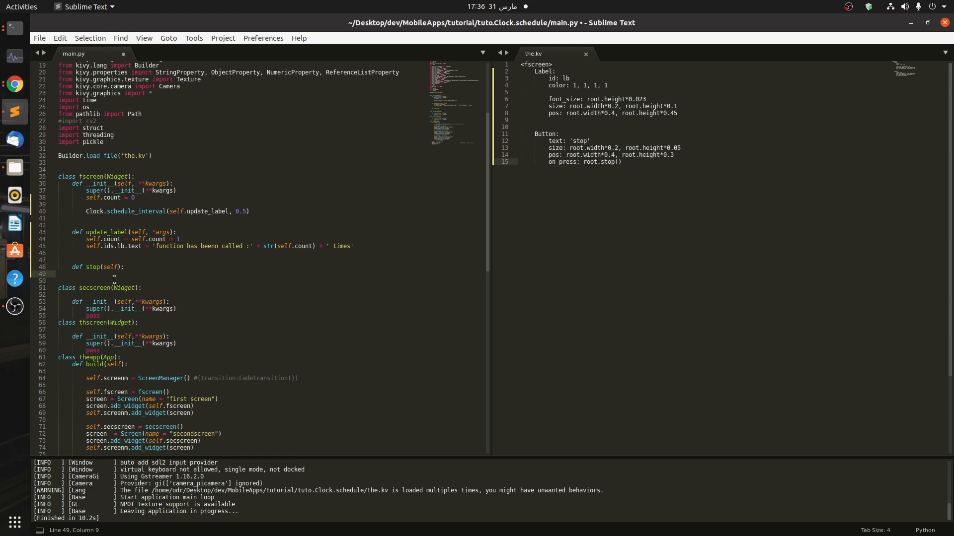
text(pass)
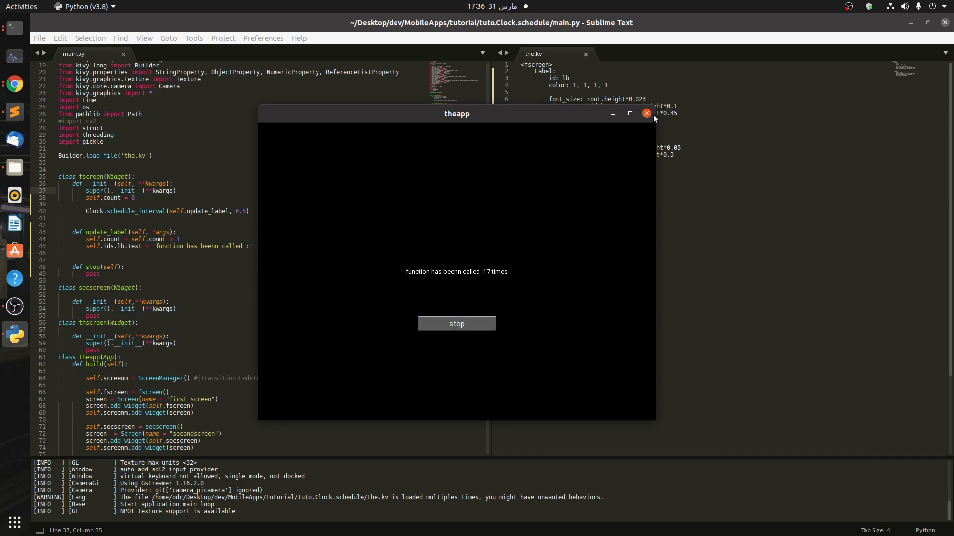
click(645, 114)
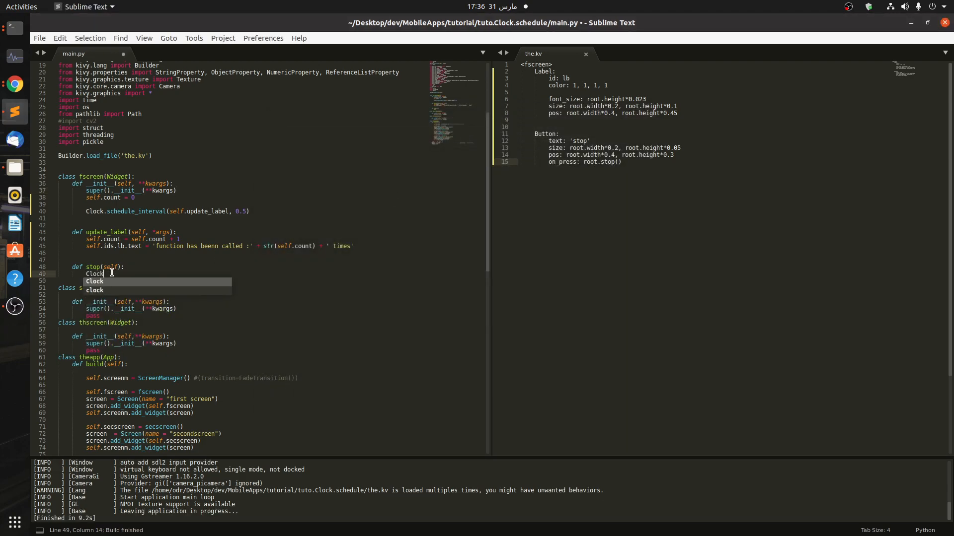
Step: Have stop() call Clock.unschedule(self.update_label)
text(.Unsc)
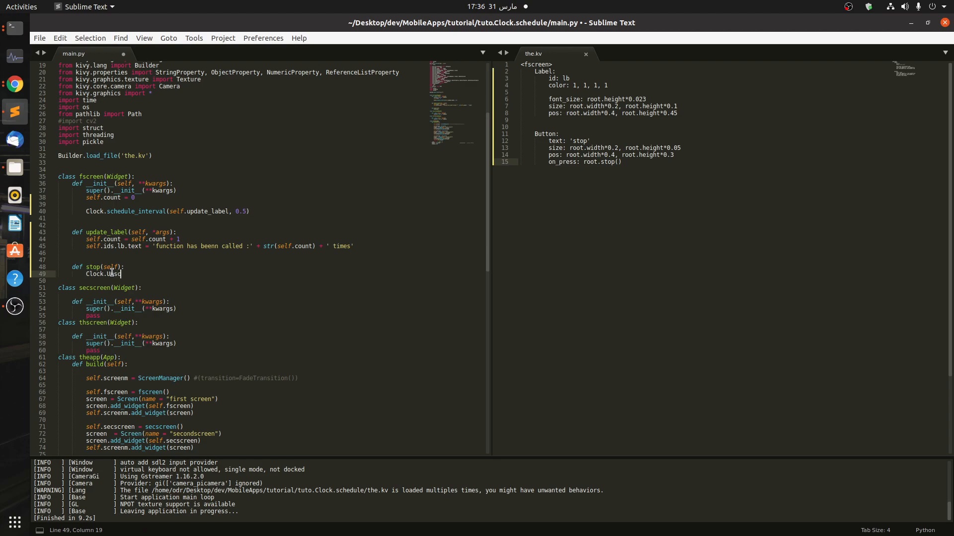
key(BackSpace)
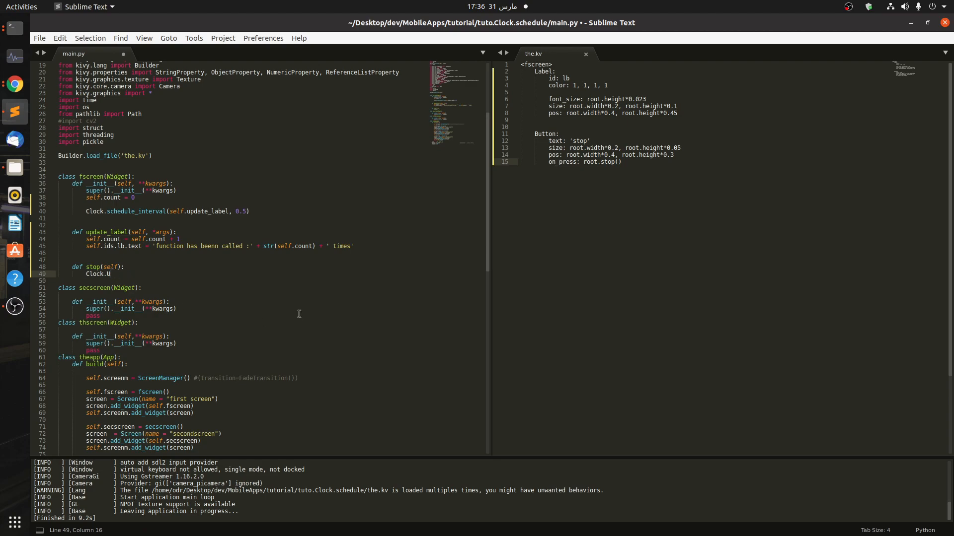
text(u)
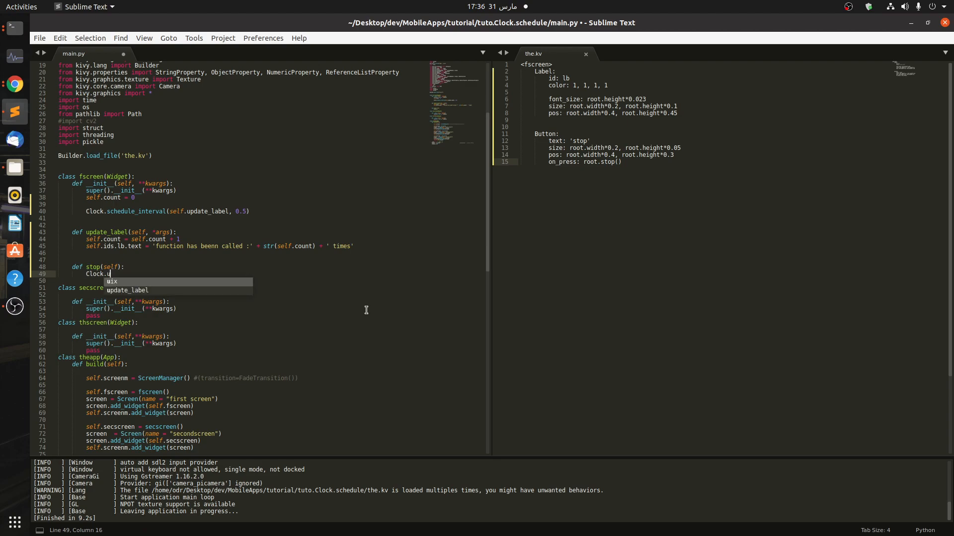
text(nshec)
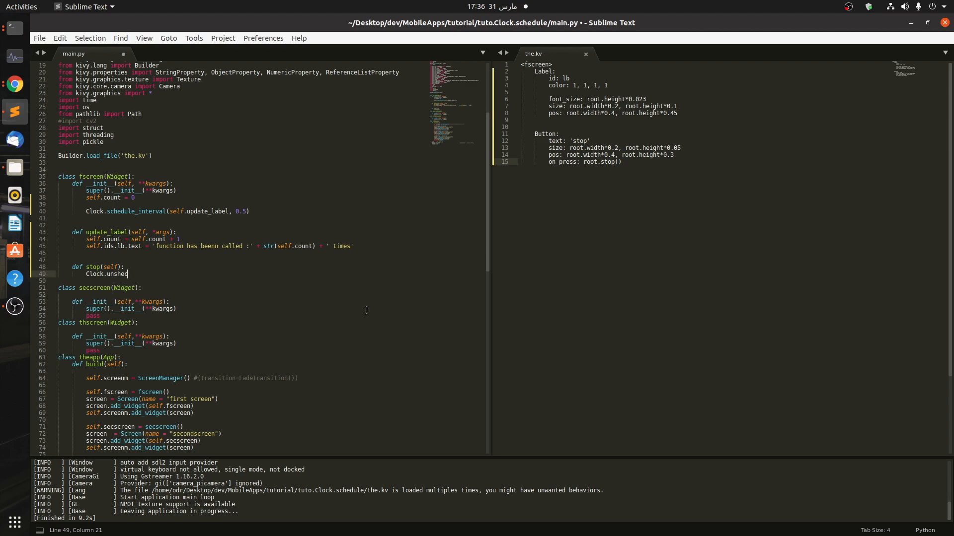
key(BackSpace)
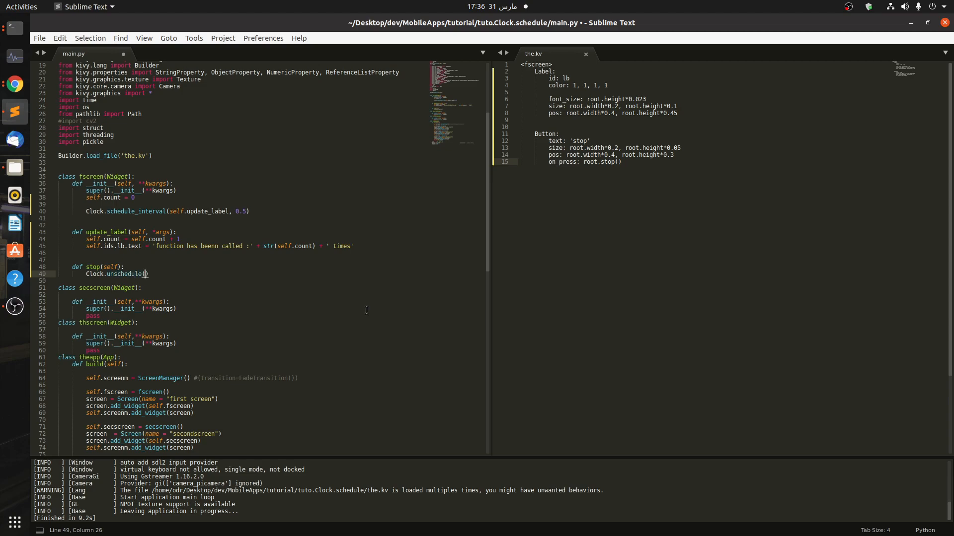
text(update_label)
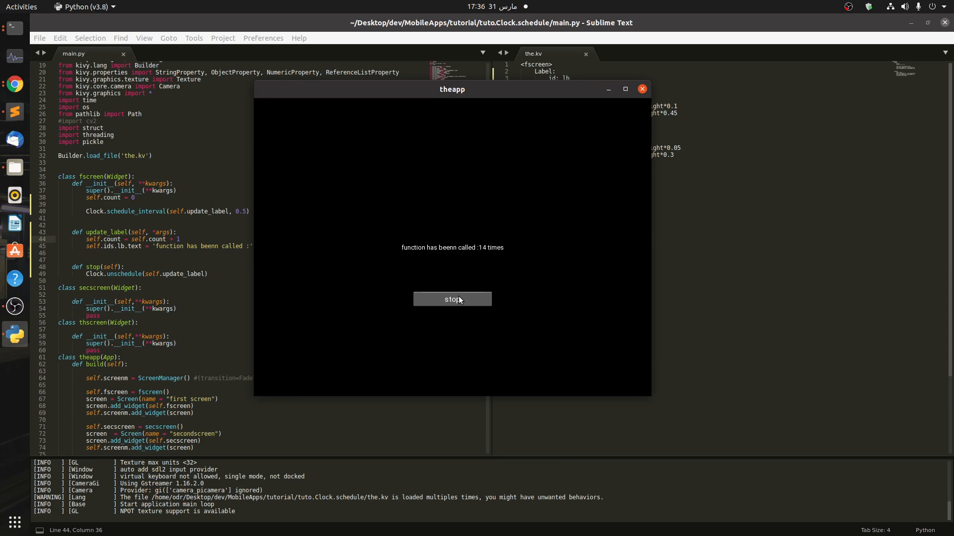
mouse_move(488, 253)
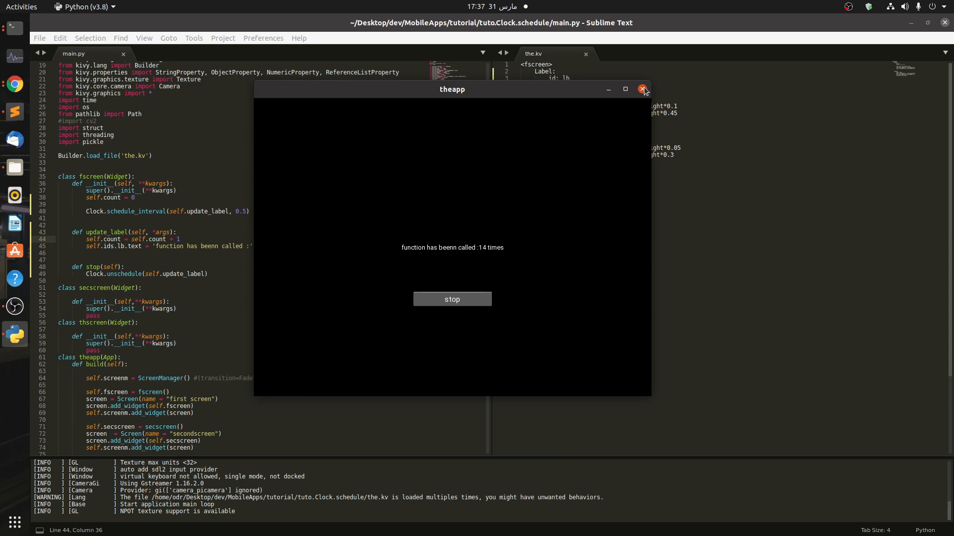
Step: Close the running app window after the count stays at 14
click(642, 89)
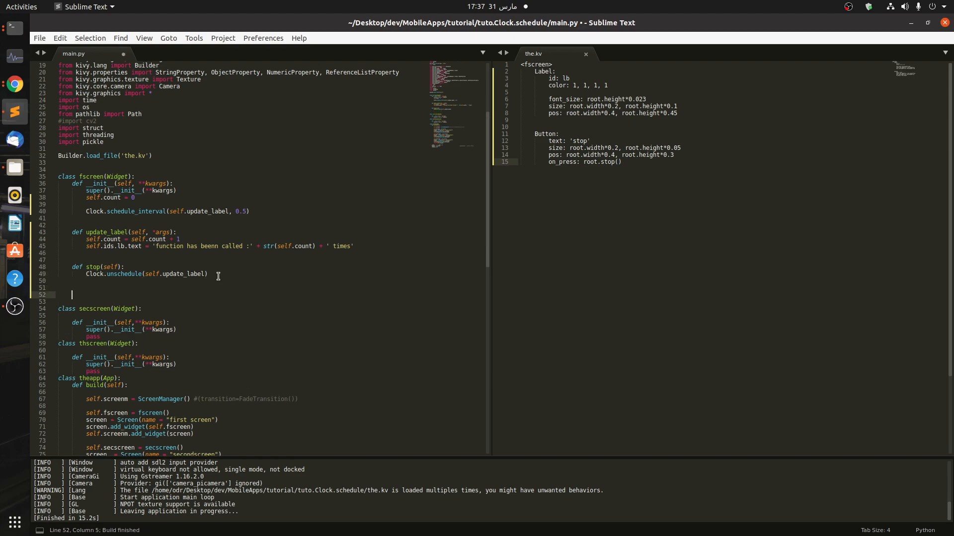
Step: Add a def start(self): method in main.py and save the edited kv file
text(def)
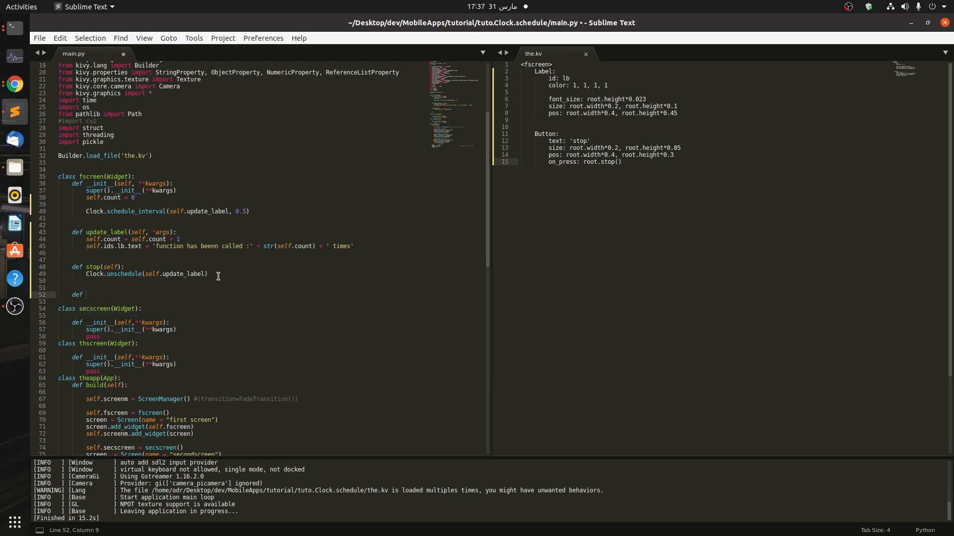
text(star)
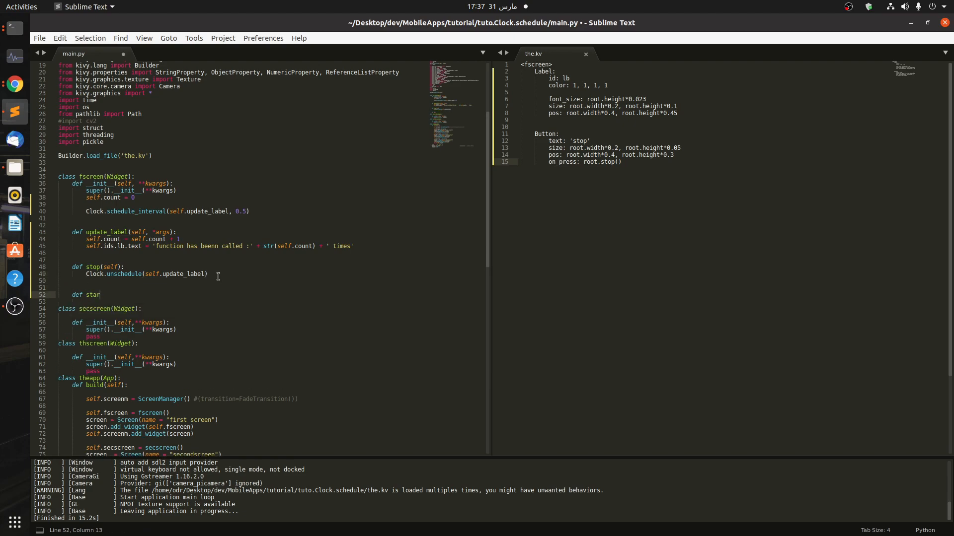
text(t(self):)
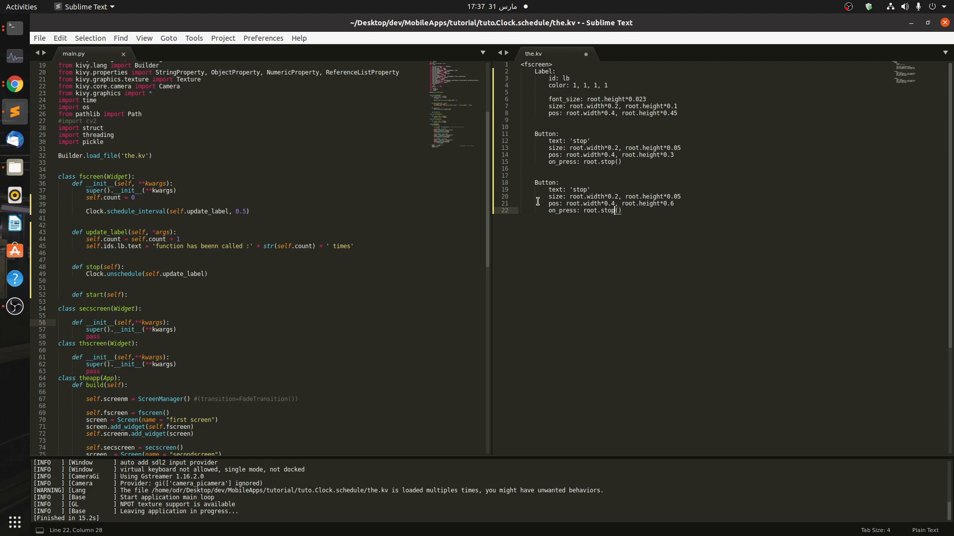
key(BackSpace)
text(art)
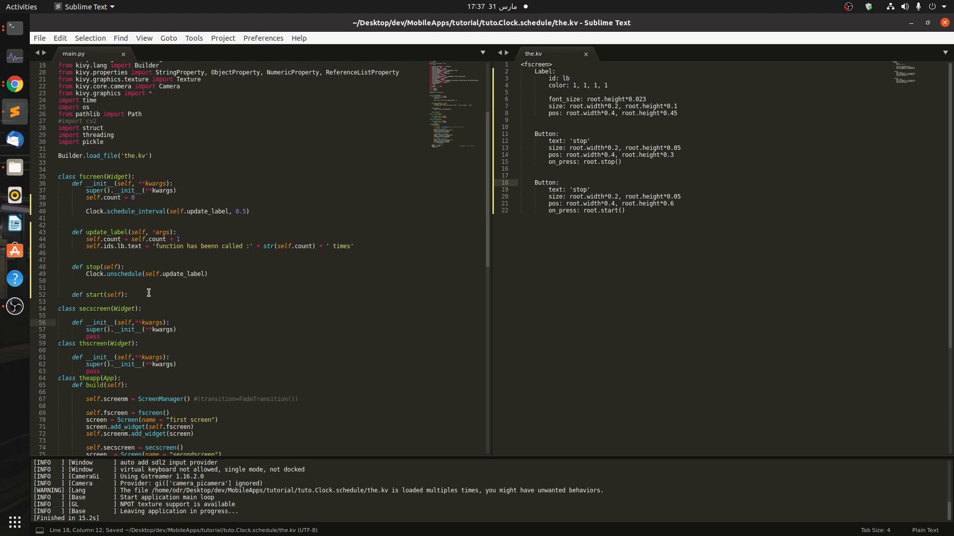
Step: Cut the Clock.schedule_interval line out of __init__ to move it into start
triple_click(177, 211)
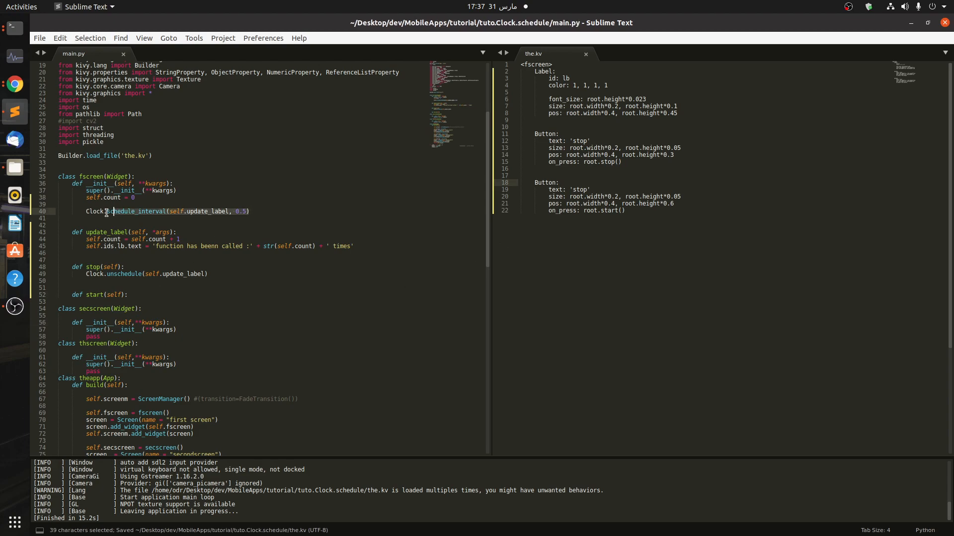
key(ctrl+x)
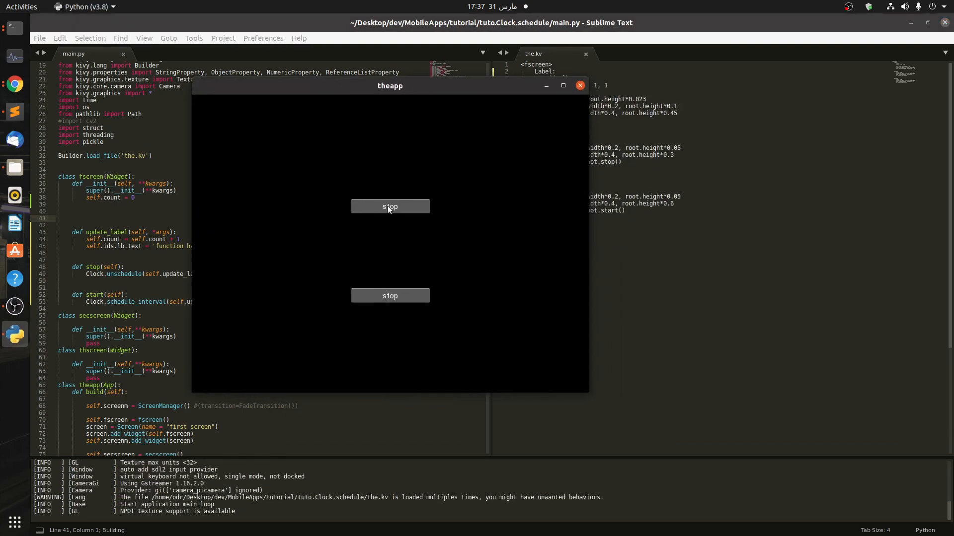
Step: Close the two-stop-button app and relabel the second Button's text from 'stop' to 'start'
click(578, 85)
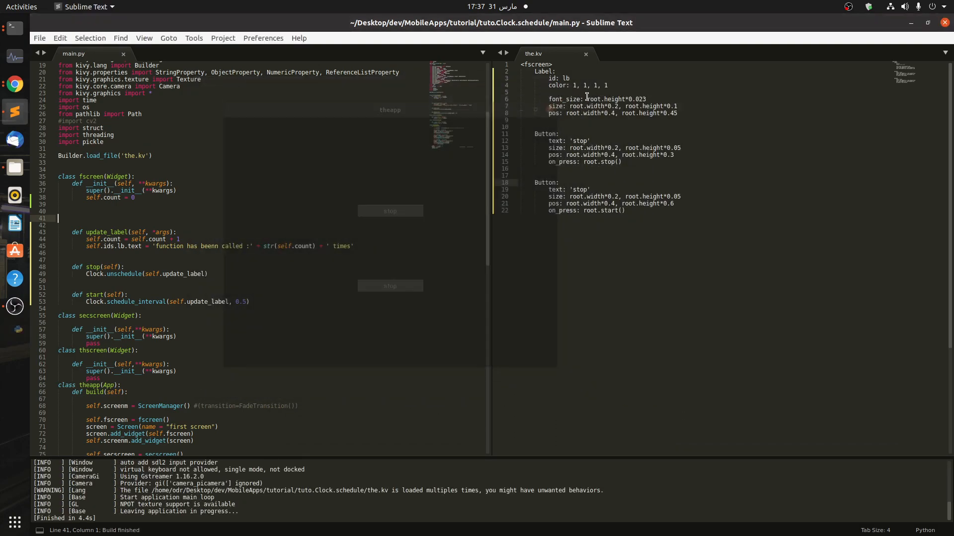
key(BackSpace)
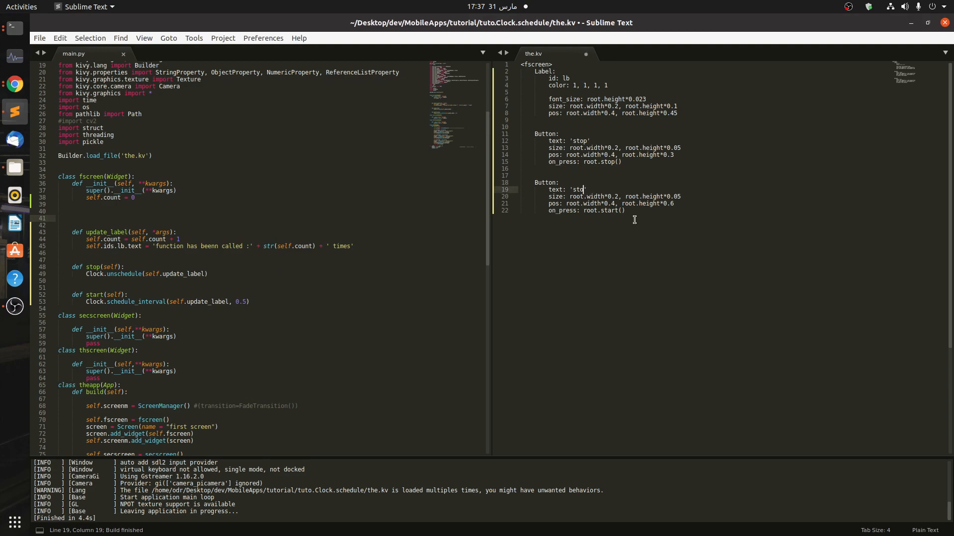
text(art)
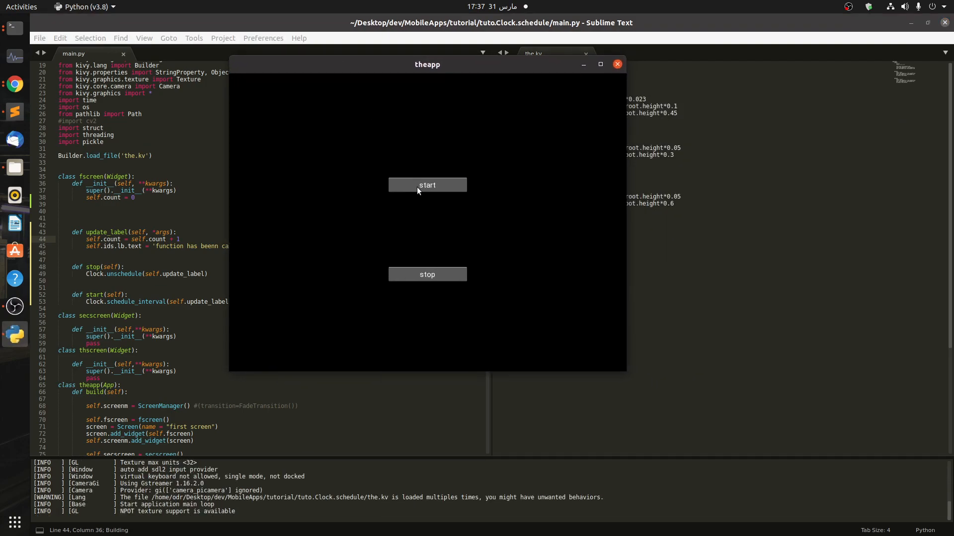
Step: Press start in the rerun app so the label begins counting function calls
click(426, 185)
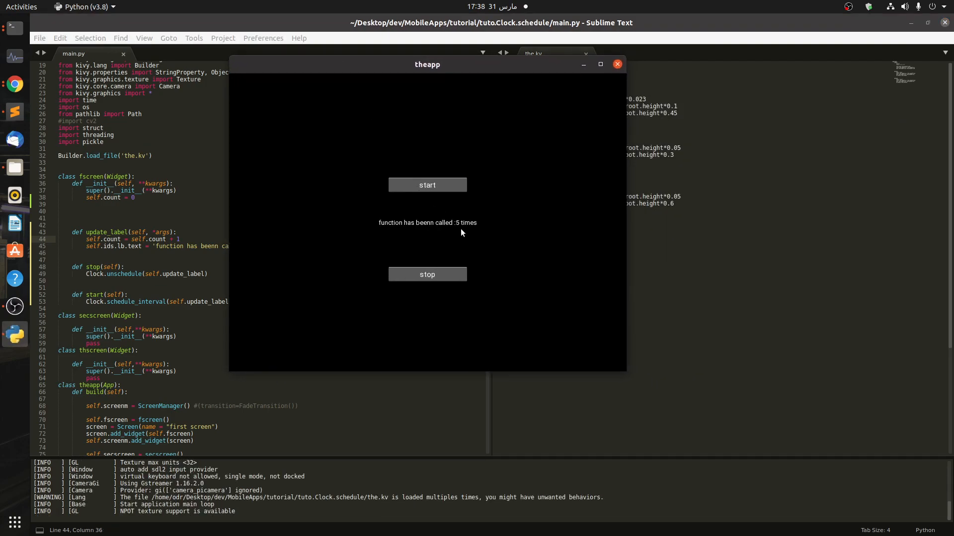